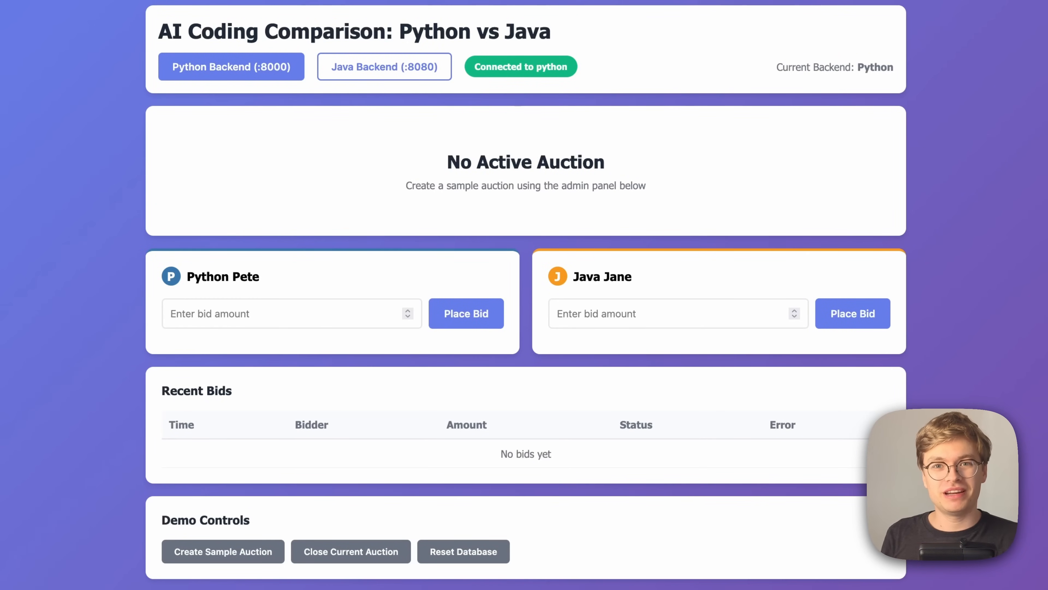
pyautogui.moveTo(478, 381)
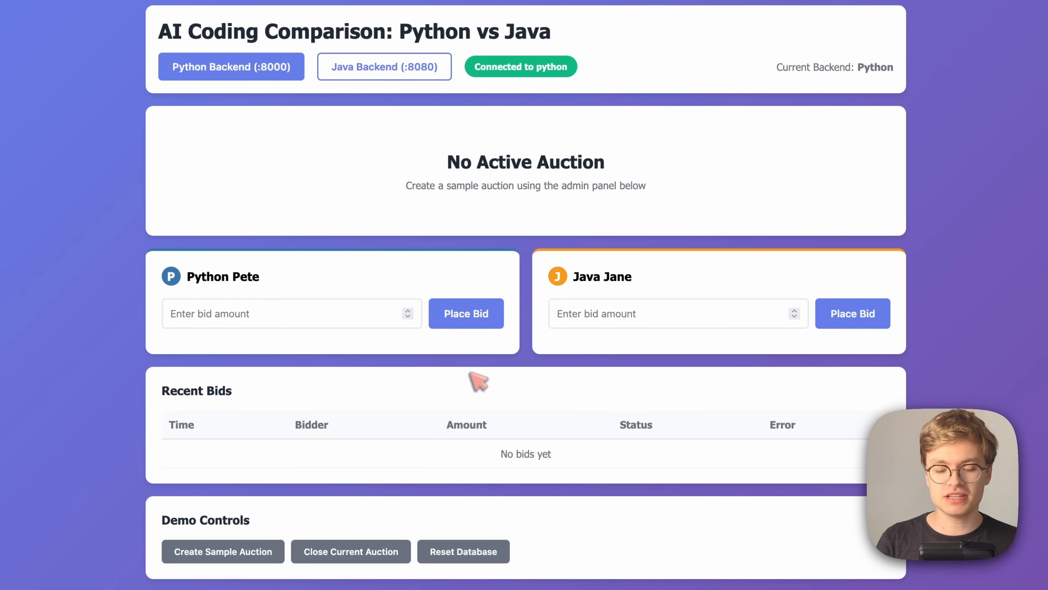
pyautogui.moveTo(426, 263)
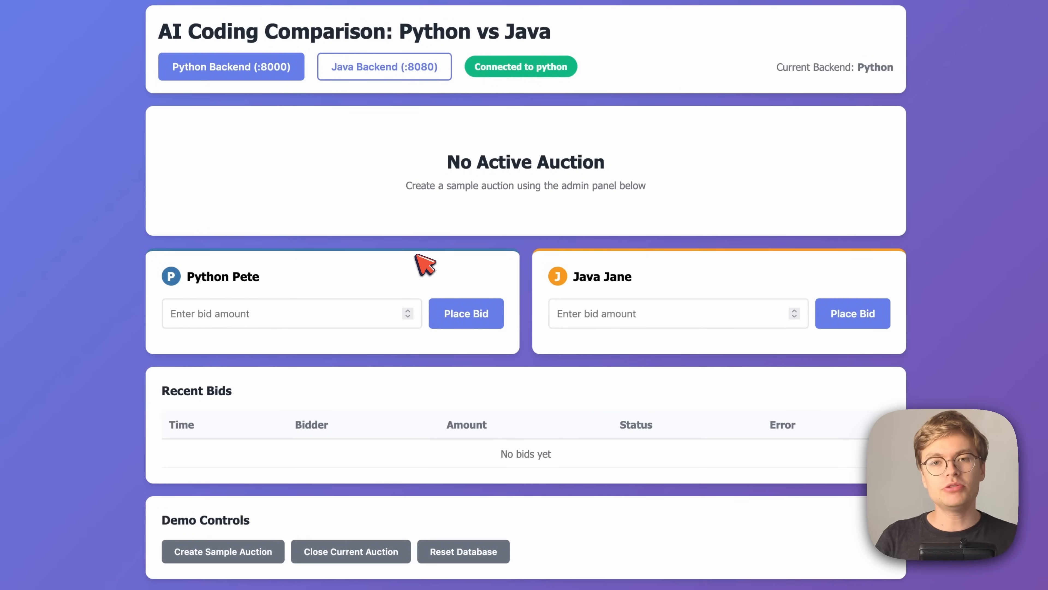
pyautogui.moveTo(193, 106)
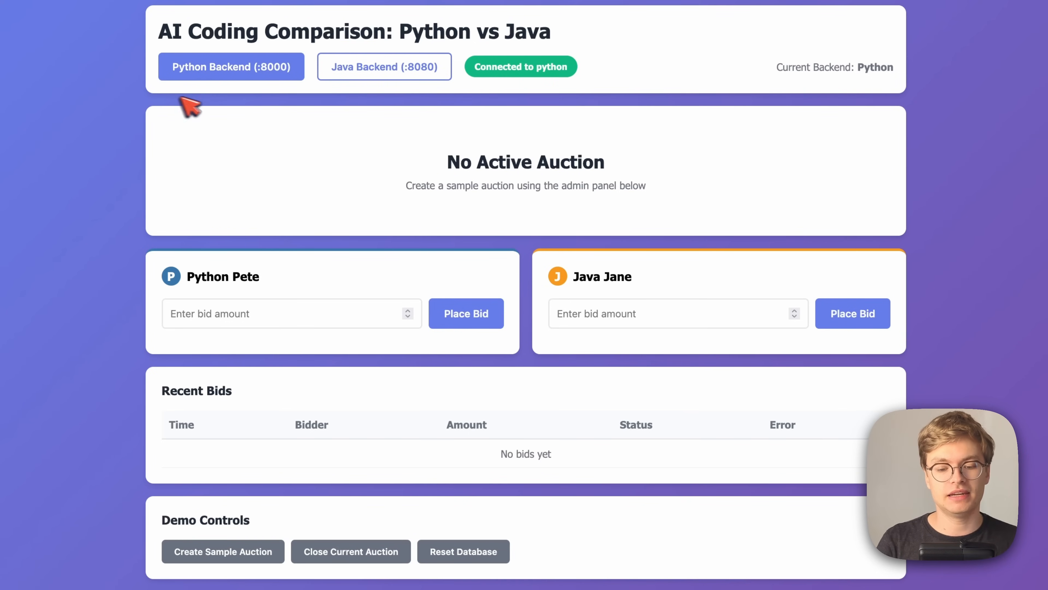
pyautogui.moveTo(384, 66)
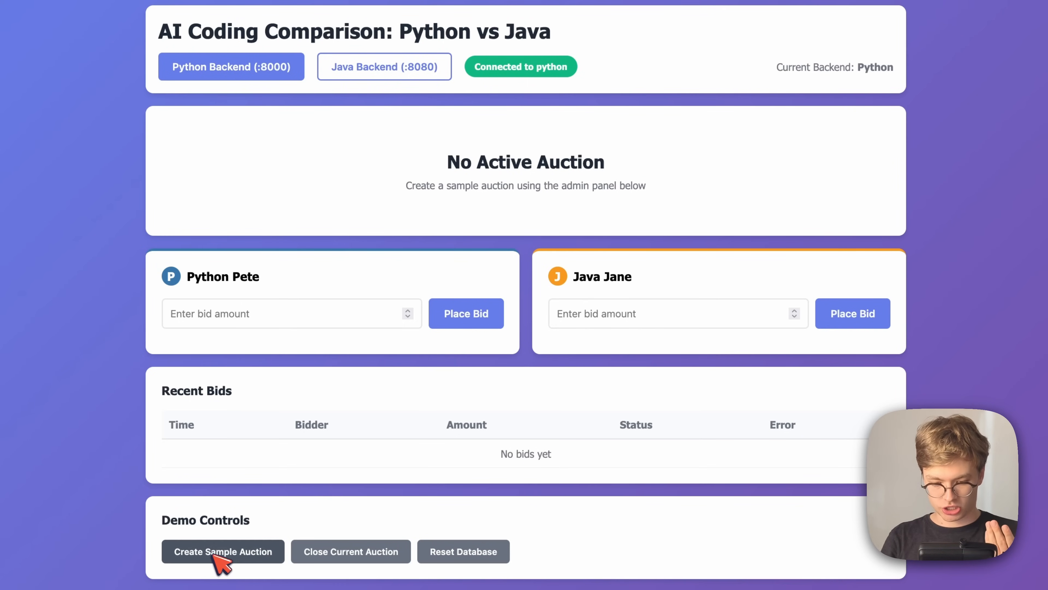
# - Create the Raspberry Pi Cluster Kit sample auction and dismiss the confirmation
pyautogui.click(223, 551)
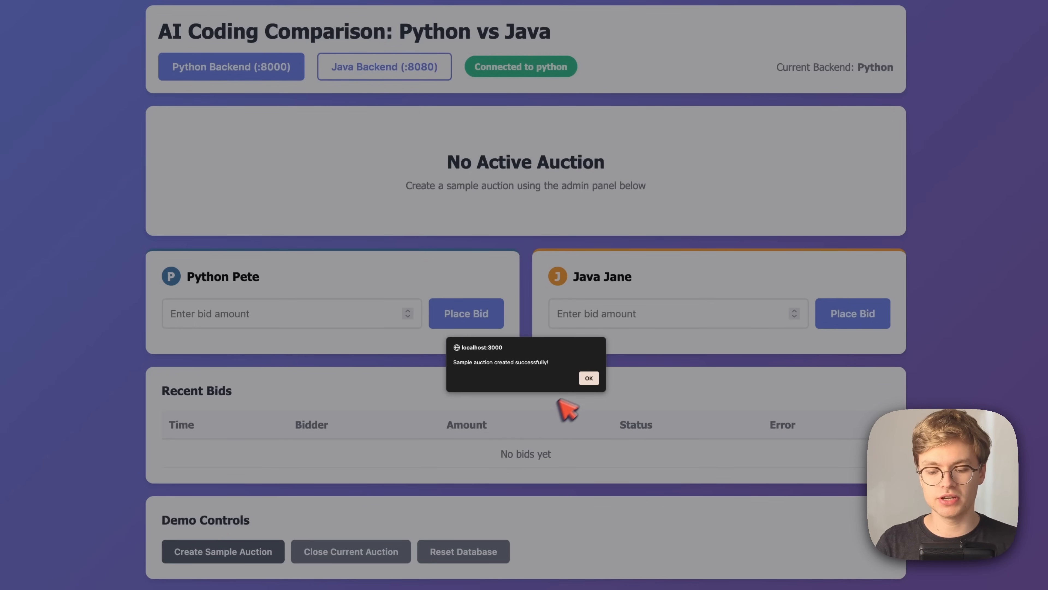
pyautogui.click(588, 378)
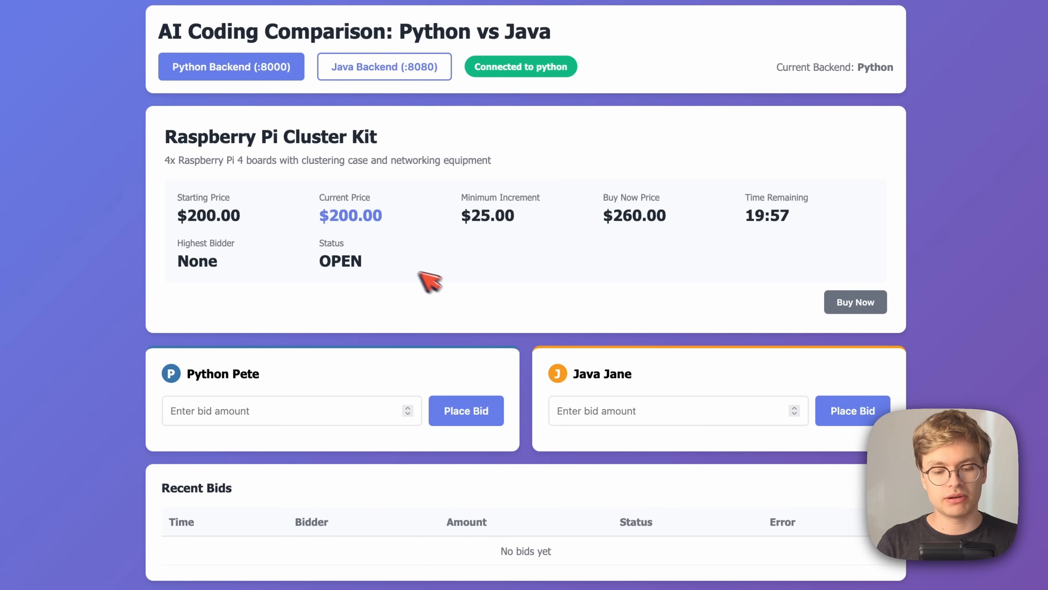
pyautogui.moveTo(316, 144)
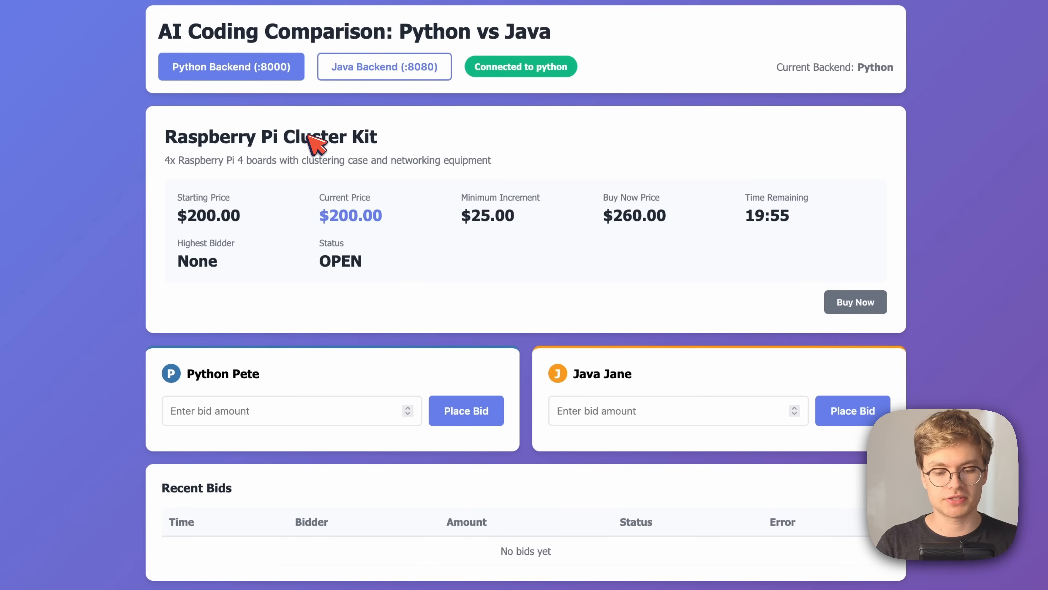
pyautogui.moveTo(351, 305)
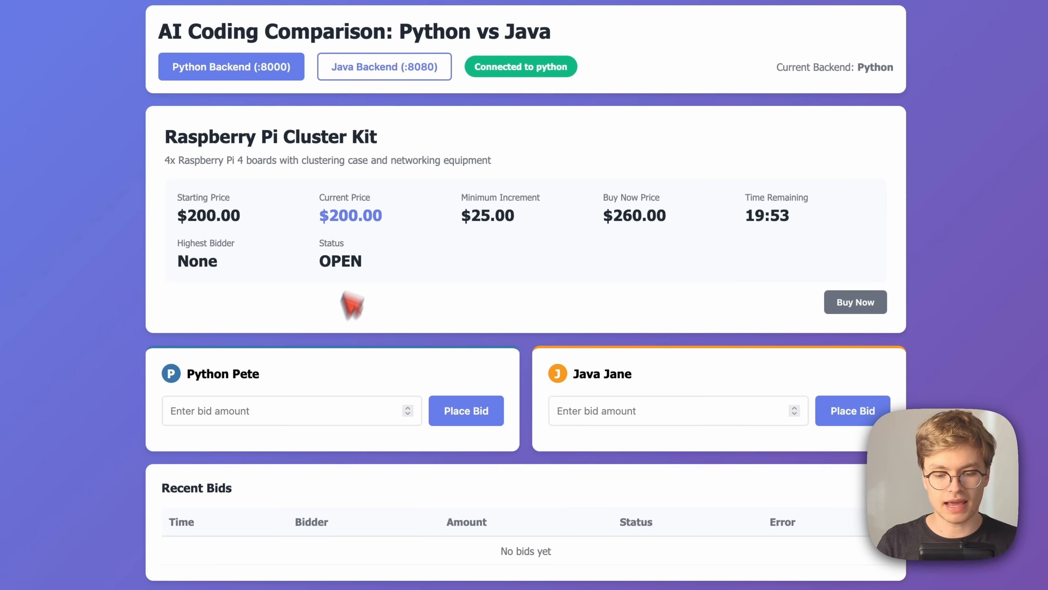
# - Place bids of $230 (Python Pete), $260 (Java Jane) and $2780 (Python Pete)
pyautogui.write('230')
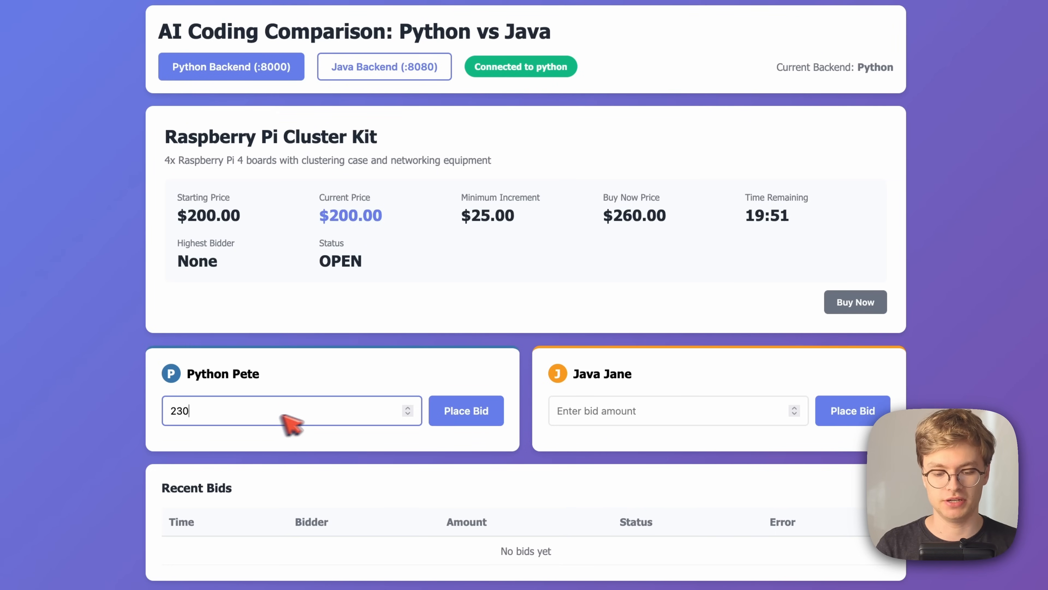
pyautogui.click(465, 411)
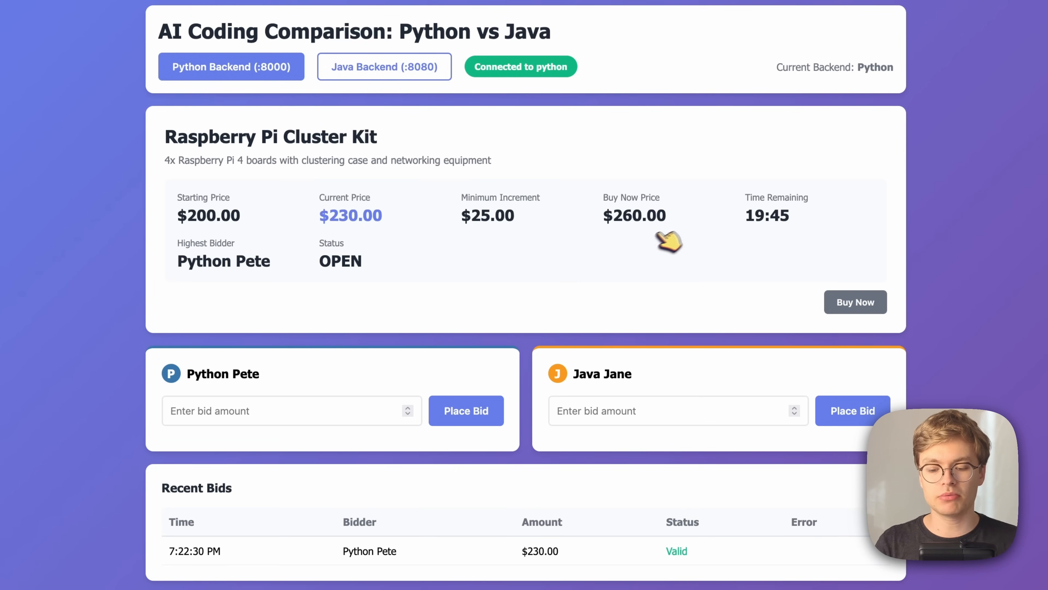
pyautogui.moveTo(664, 226)
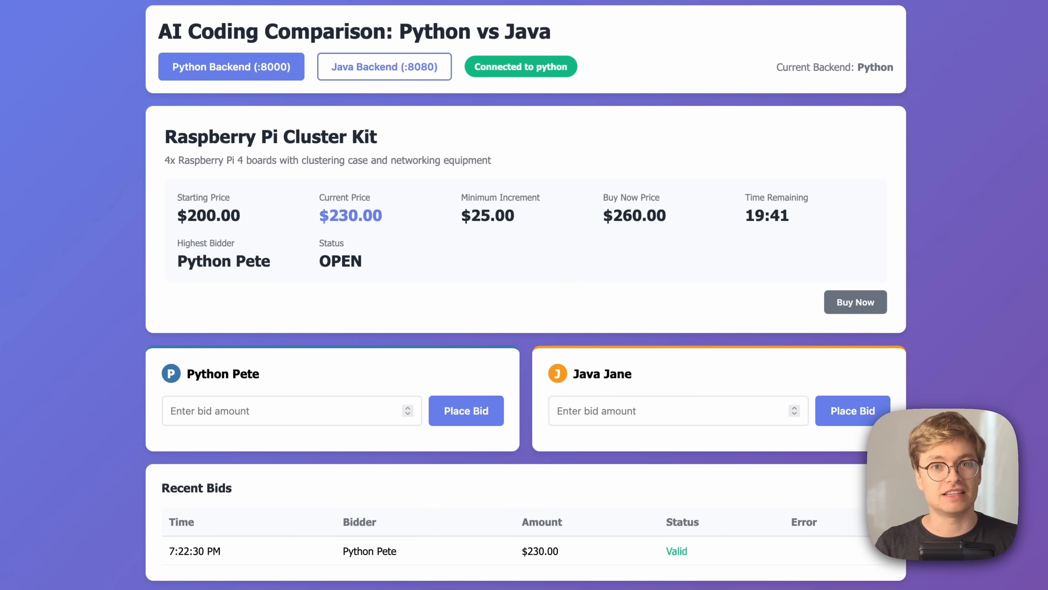
pyautogui.write('2')
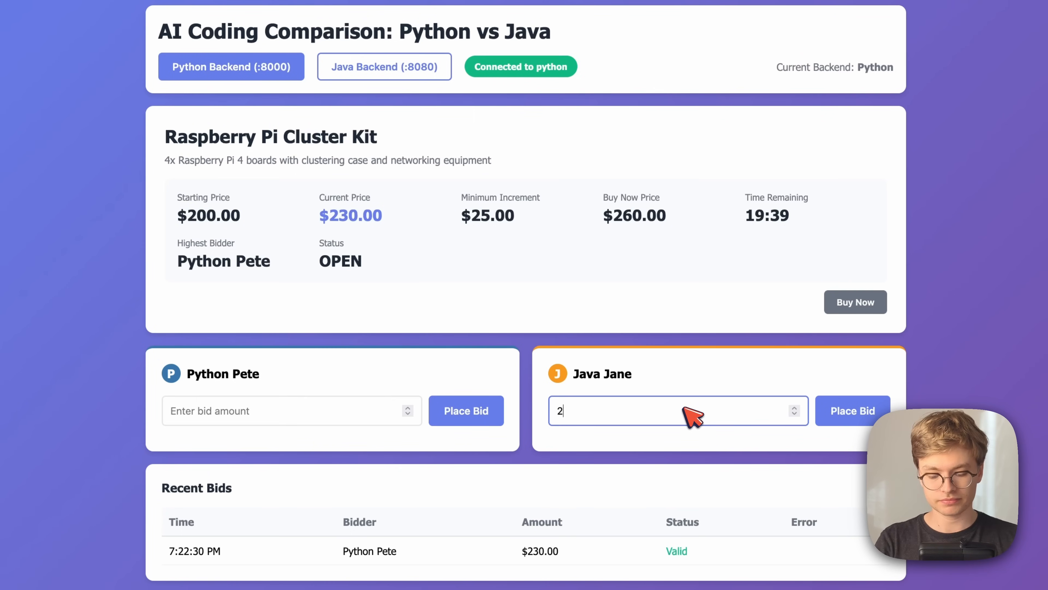
pyautogui.click(852, 410)
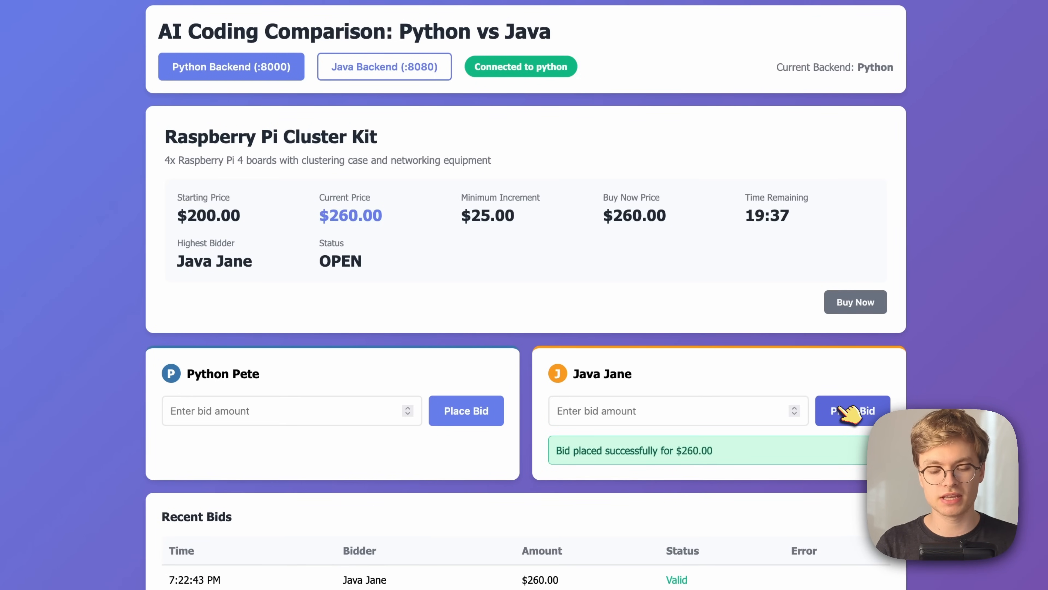
pyautogui.moveTo(544, 309)
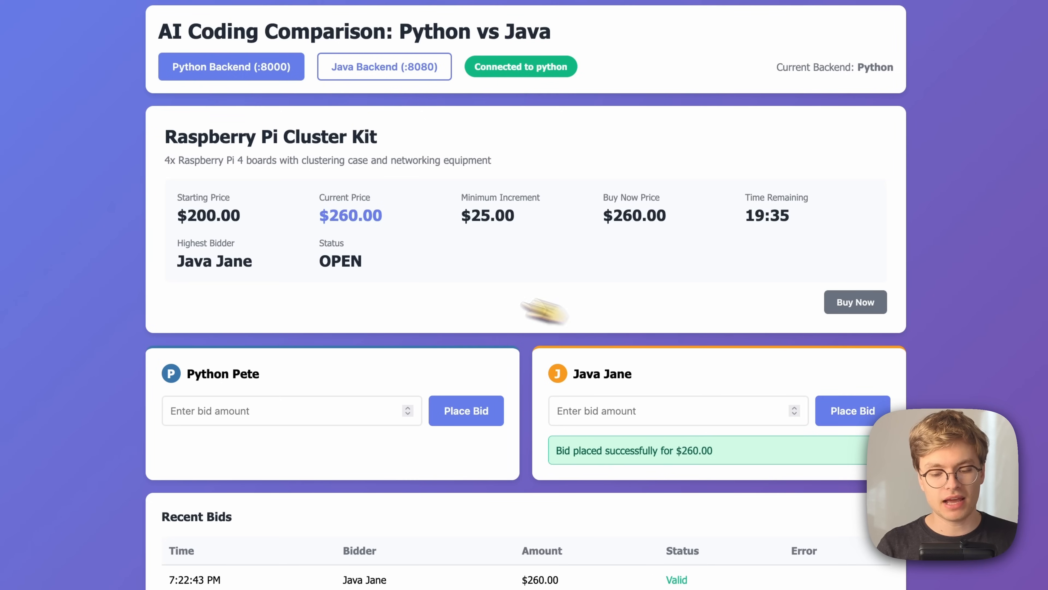
pyautogui.moveTo(214, 264)
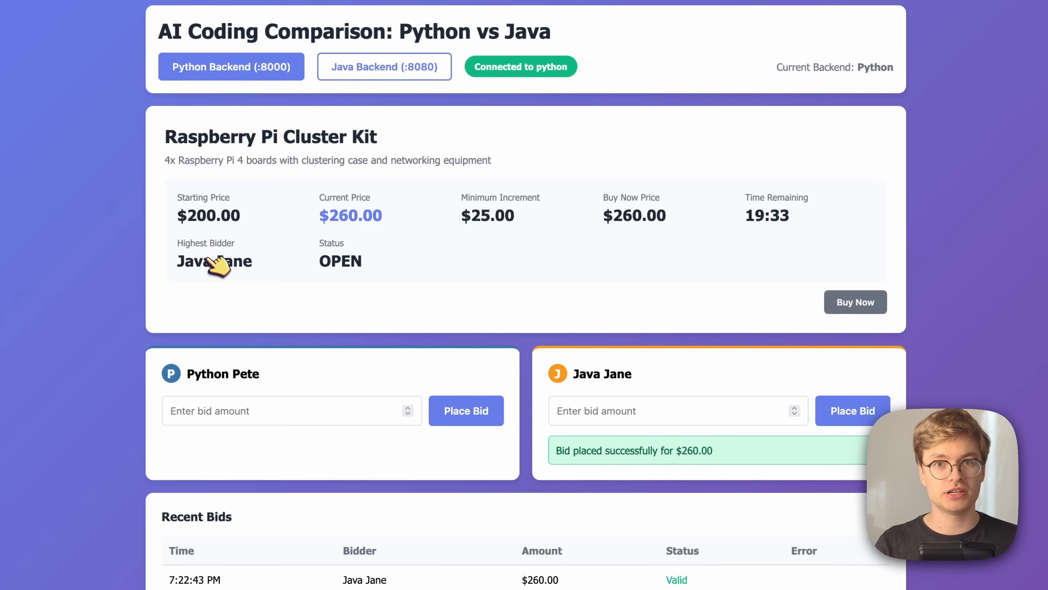
pyautogui.write('2780')
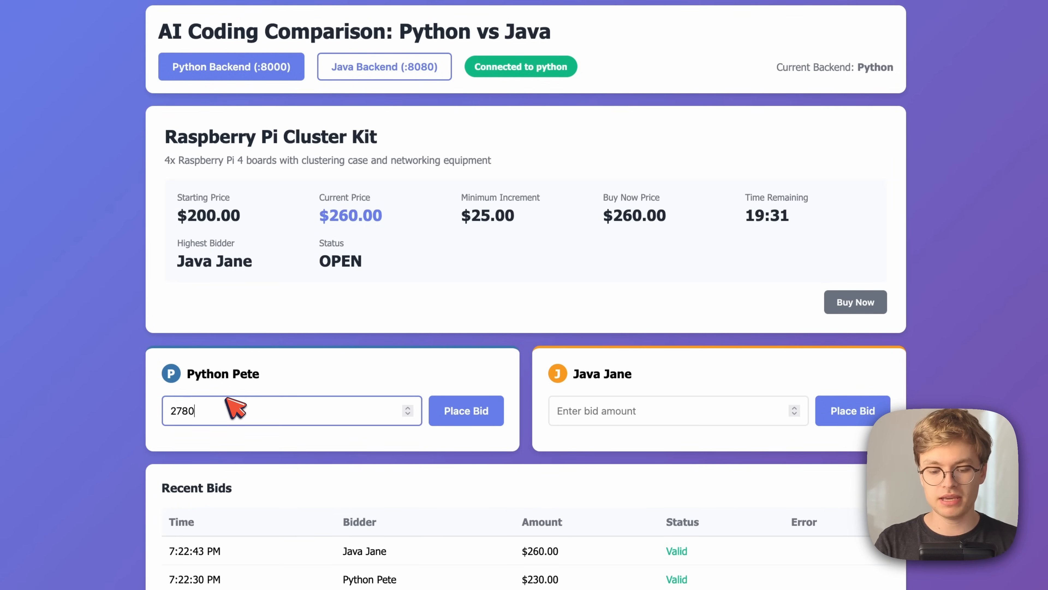
pyautogui.click(465, 410)
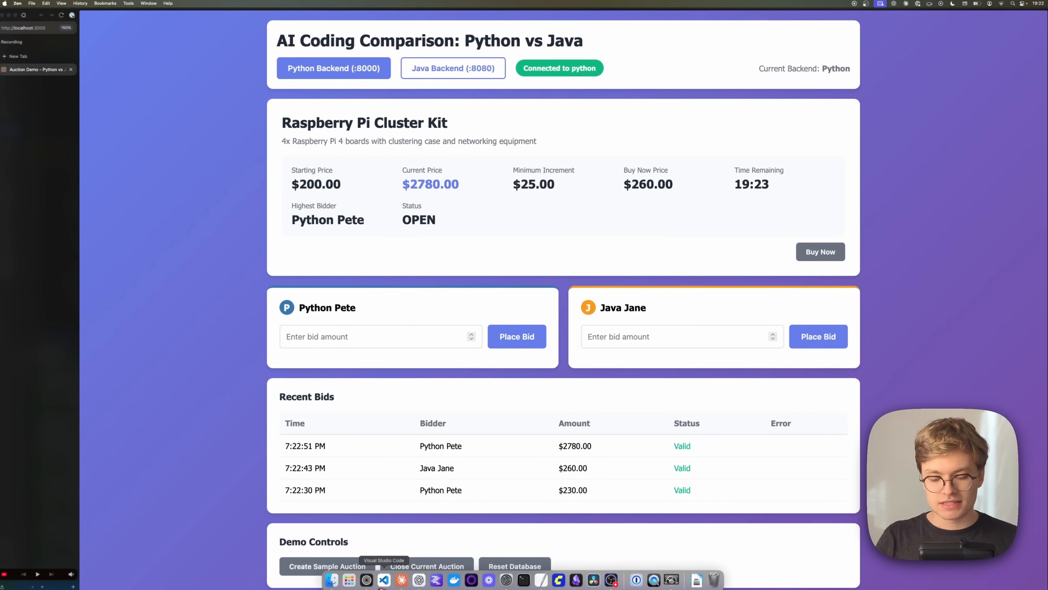
# - Switch to VS Code and inspect the buy-now price assignment in business_logic.py
pyautogui.click(384, 580)
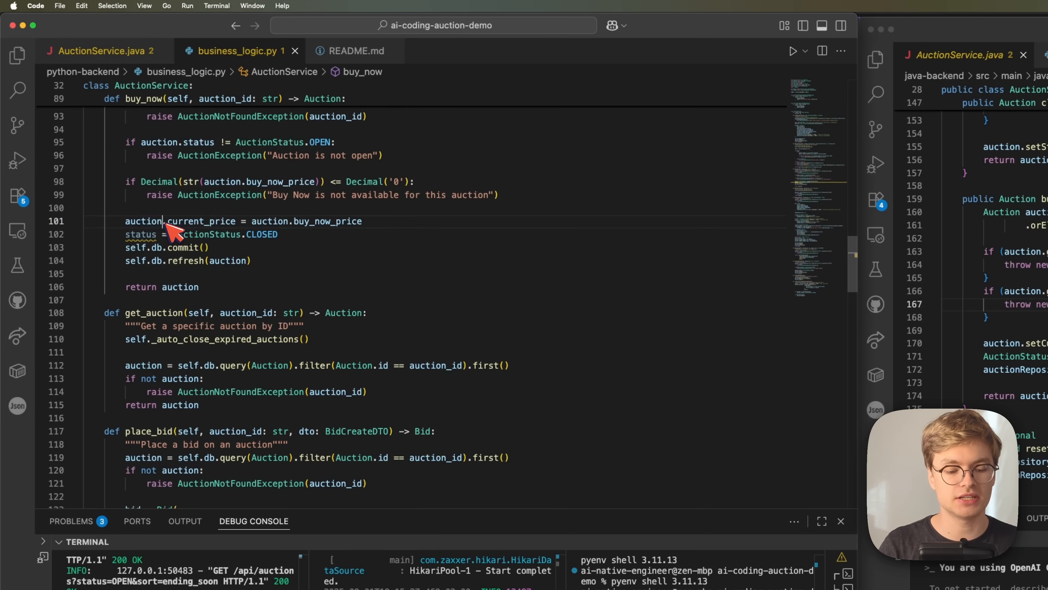
pyautogui.doubleClick(143, 220)
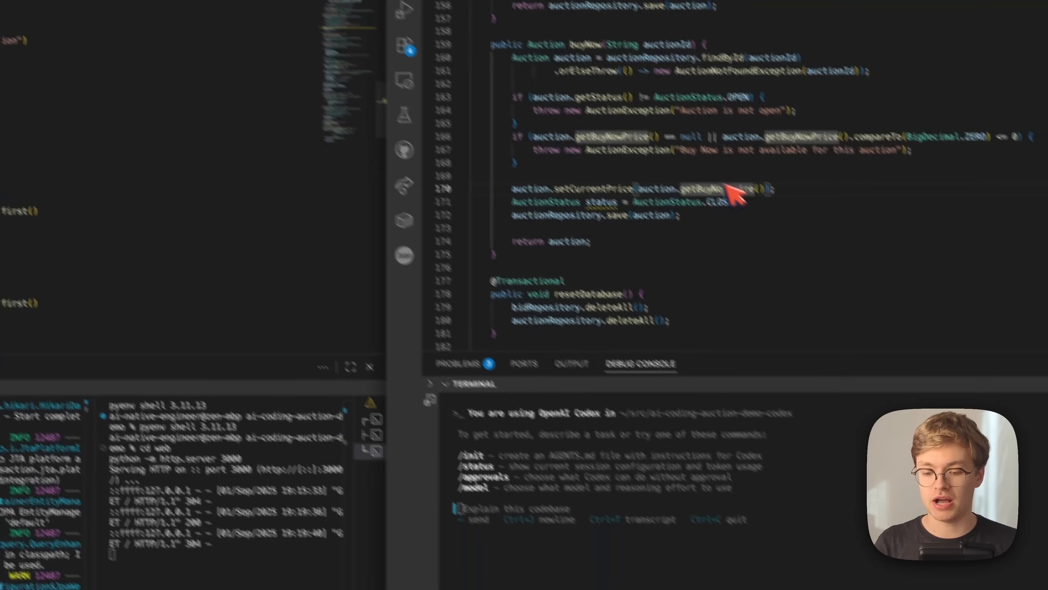
pyautogui.moveTo(578, 183)
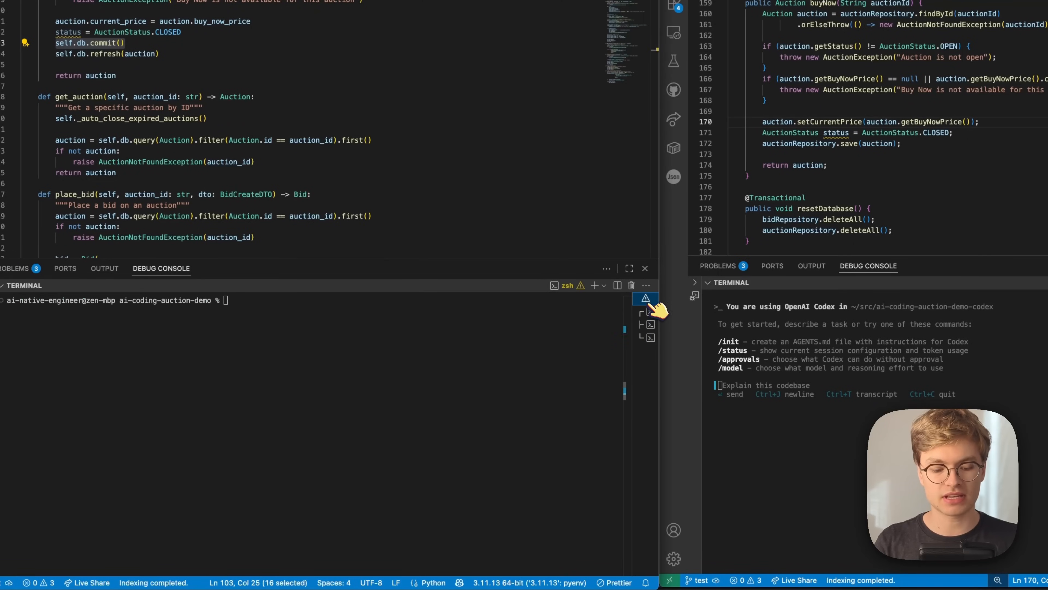
# - Launch claude in the terminal and open its /model picker to choose Opus
pyautogui.write('claude')
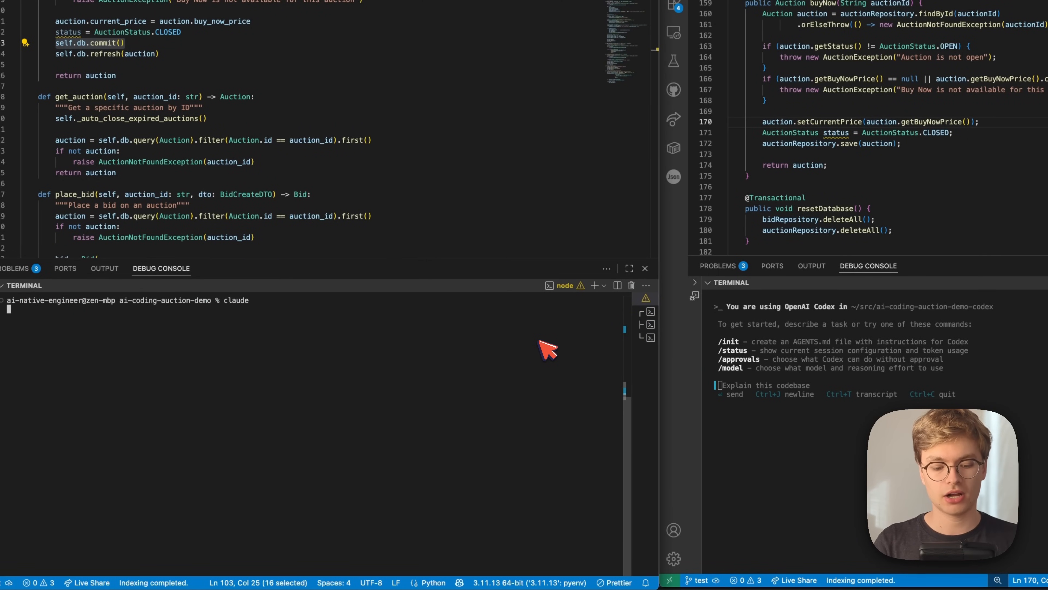
pyautogui.press('Return')
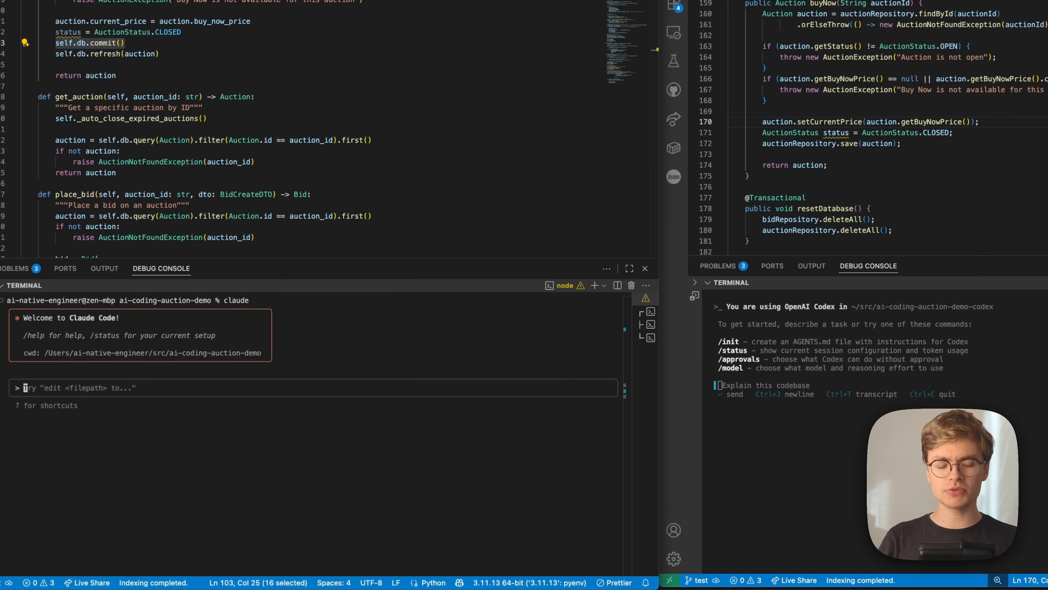
pyautogui.write('/mo')
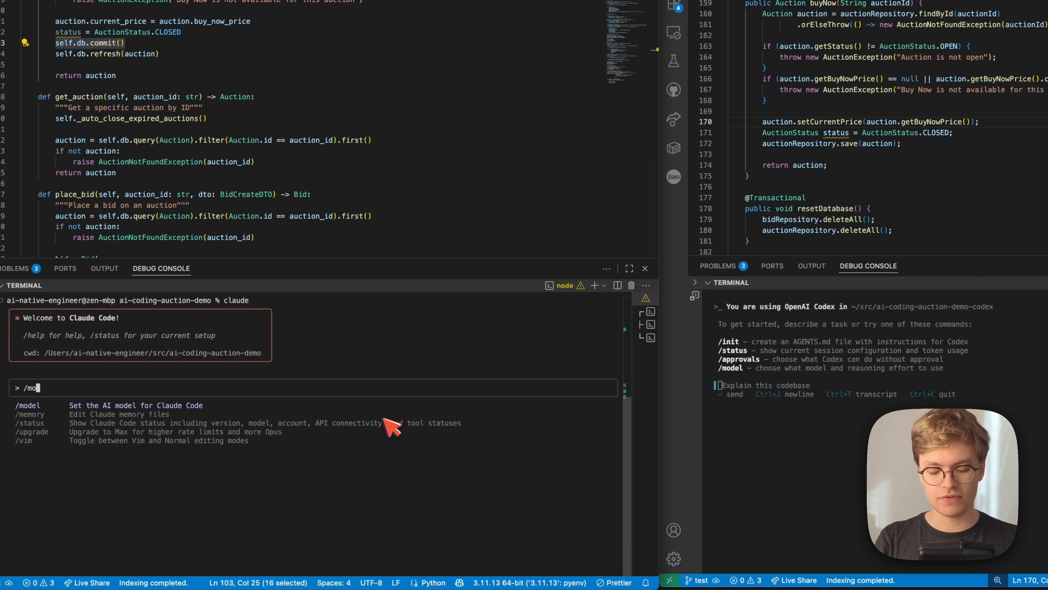
pyautogui.press('Return')
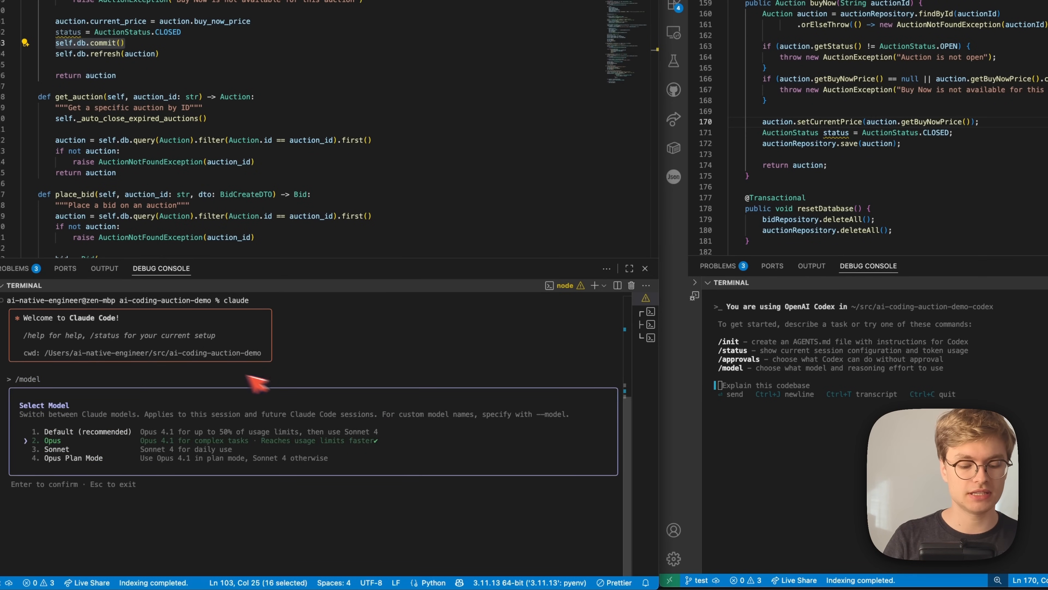
pyautogui.moveTo(809, 391)
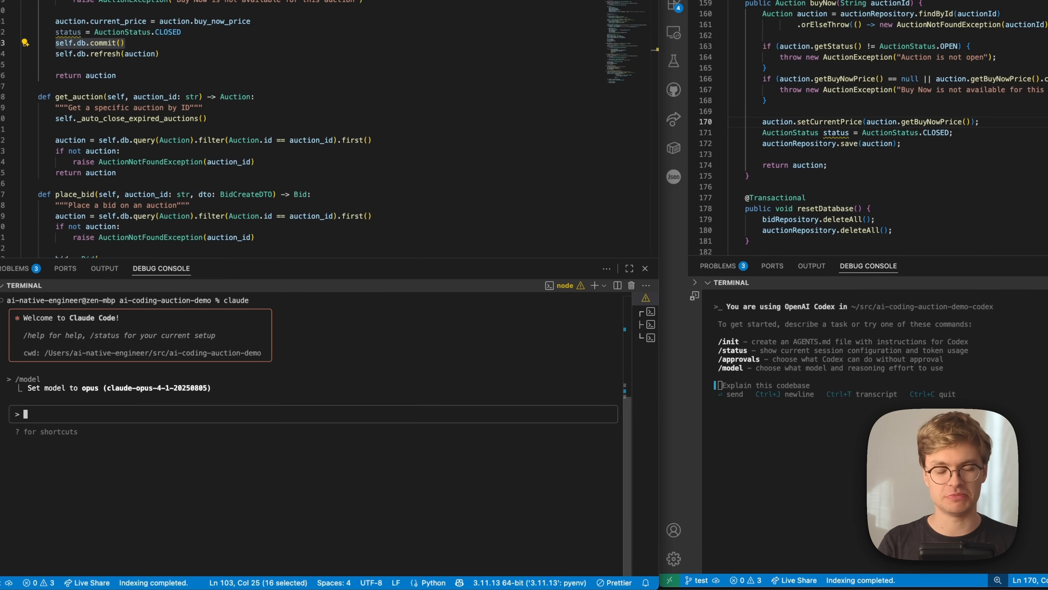
# - Write the 'buyout price option does not seem to work' bug report and copy it
pyautogui.write('The buyout')
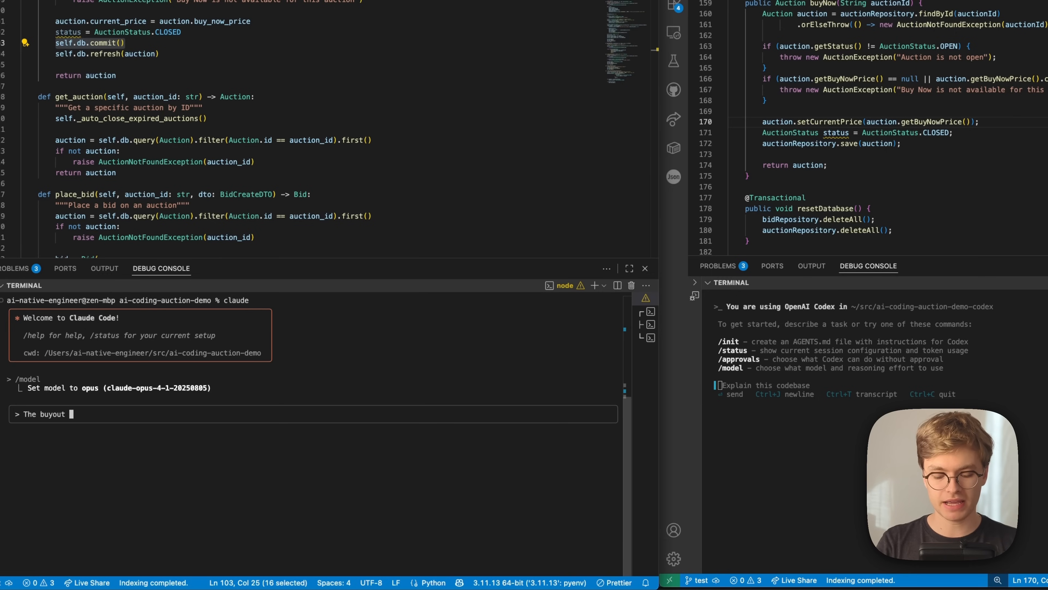
pyautogui.write('price option does n')
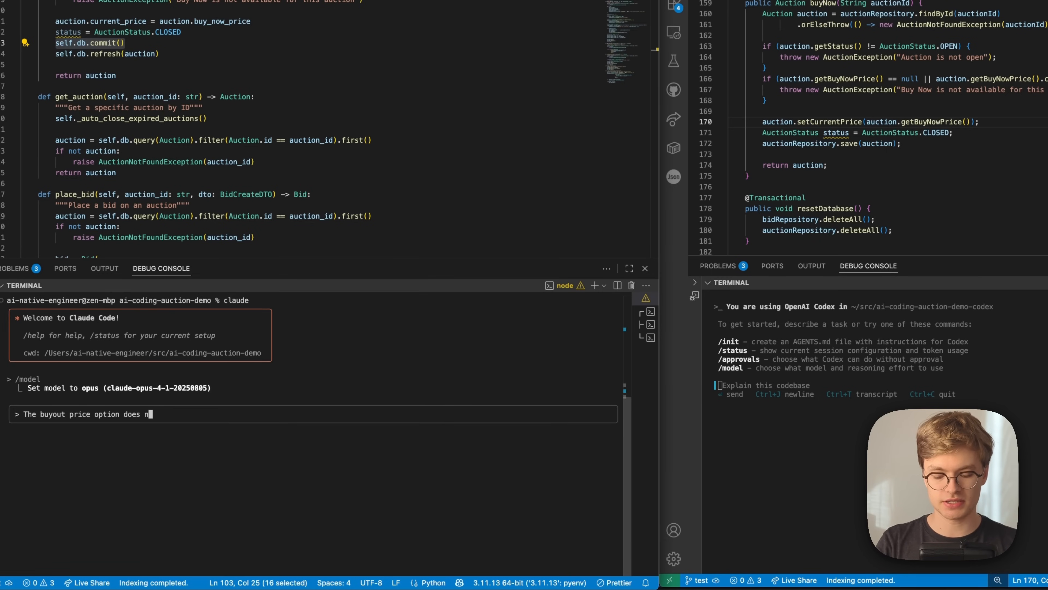
pyautogui.write("ot seem to work. Even if I bid that price or higher, the auction doesn't close!")
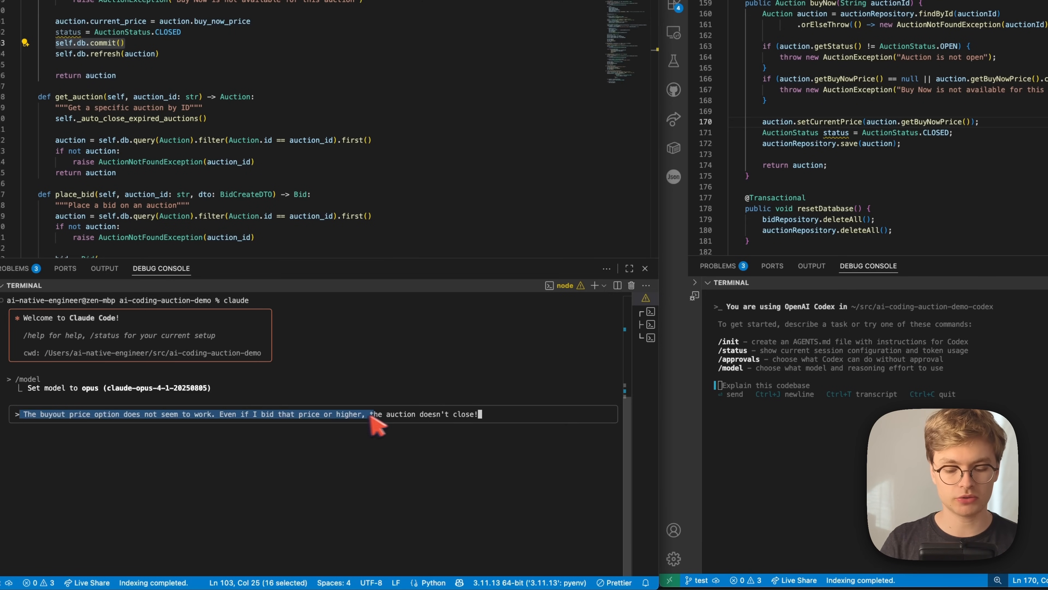
pyautogui.press('cmd+c')
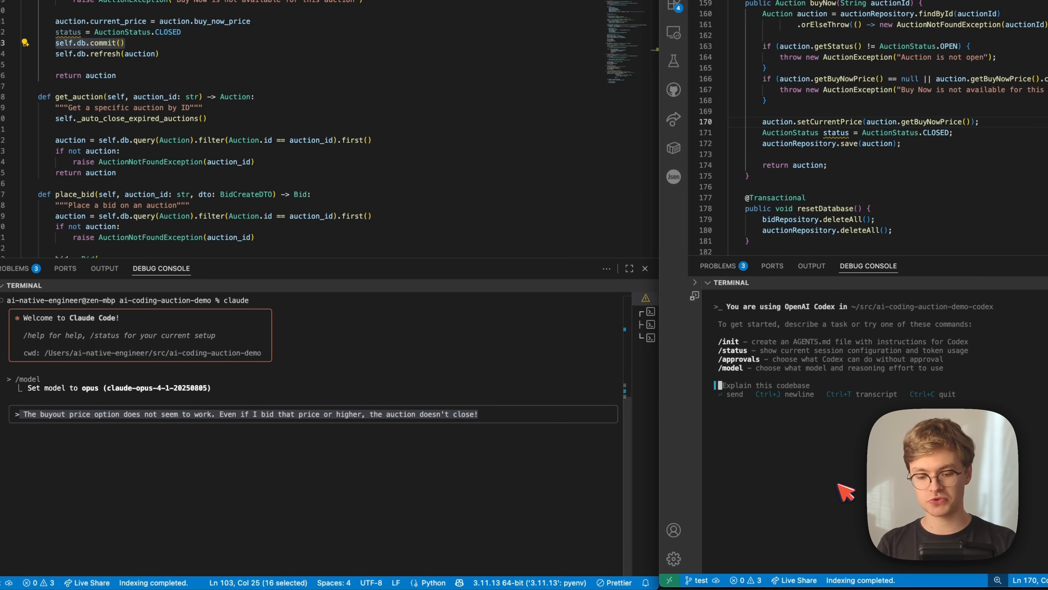
pyautogui.press('cmd+v')
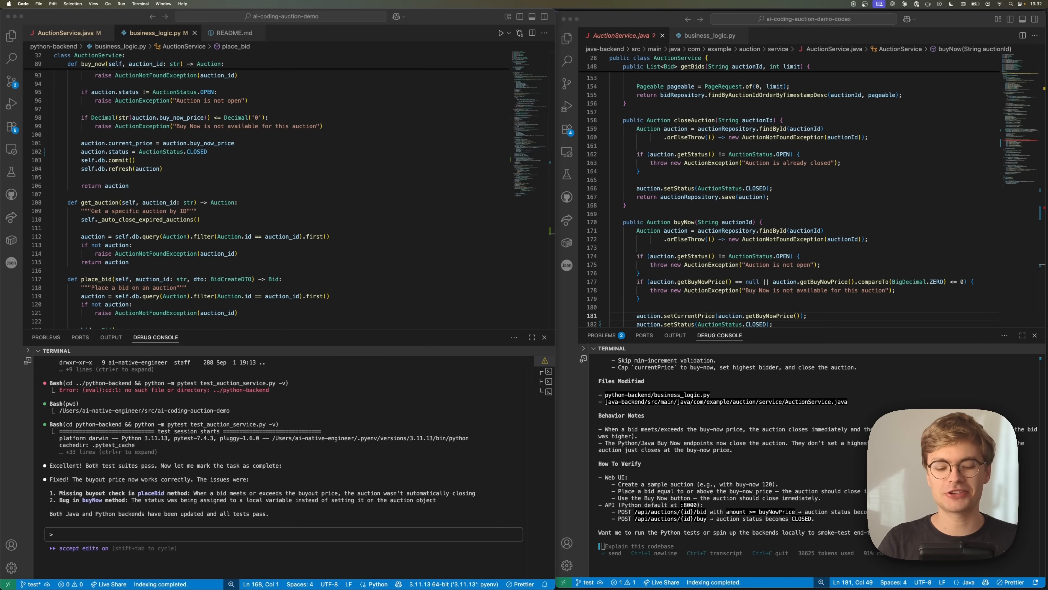
pyautogui.moveTo(444, 308)
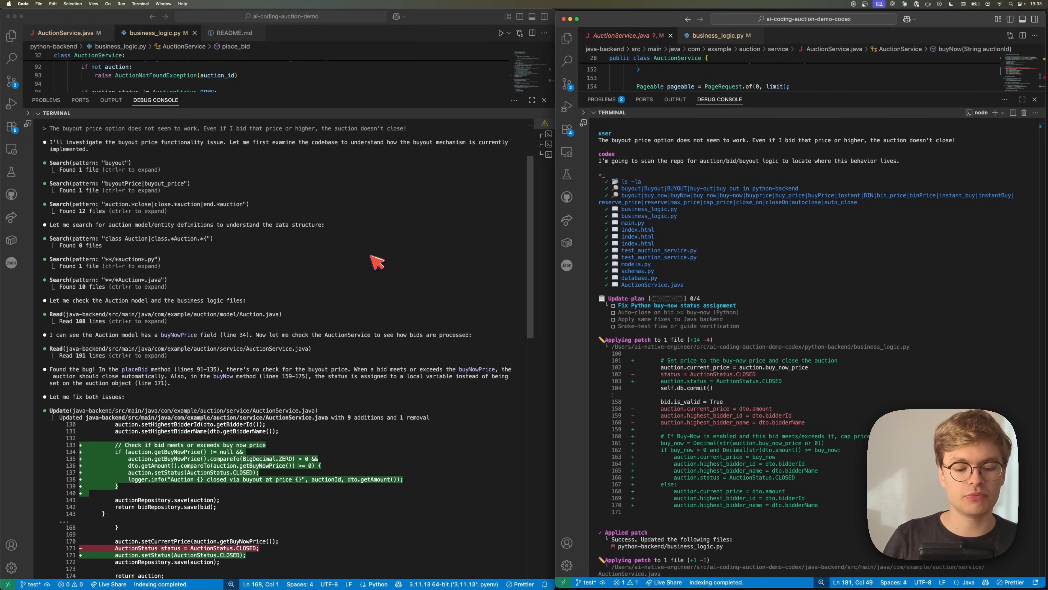
pyautogui.scroll(-3)
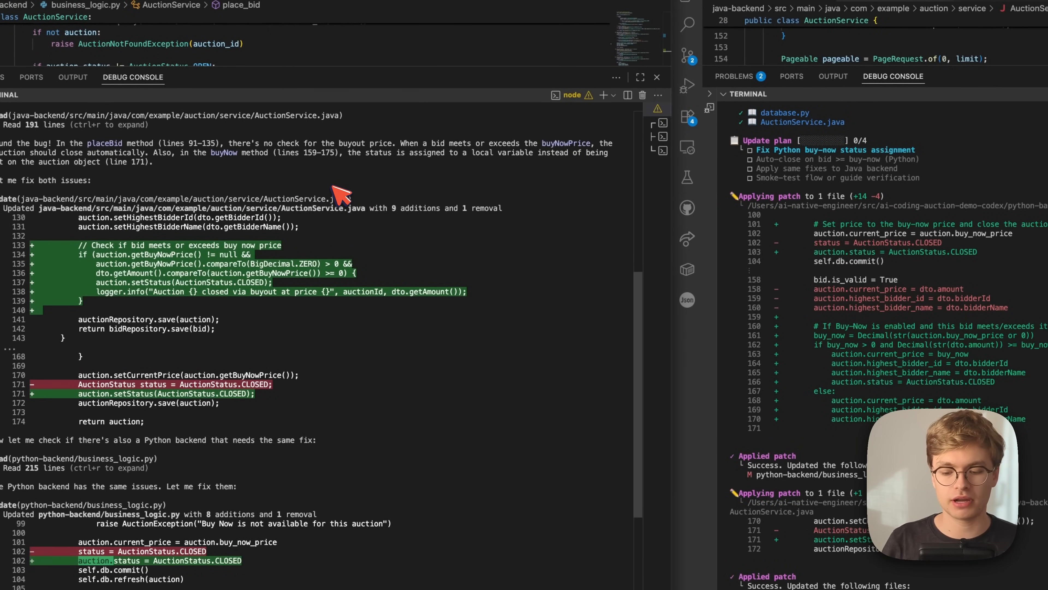
pyautogui.moveTo(341, 197)
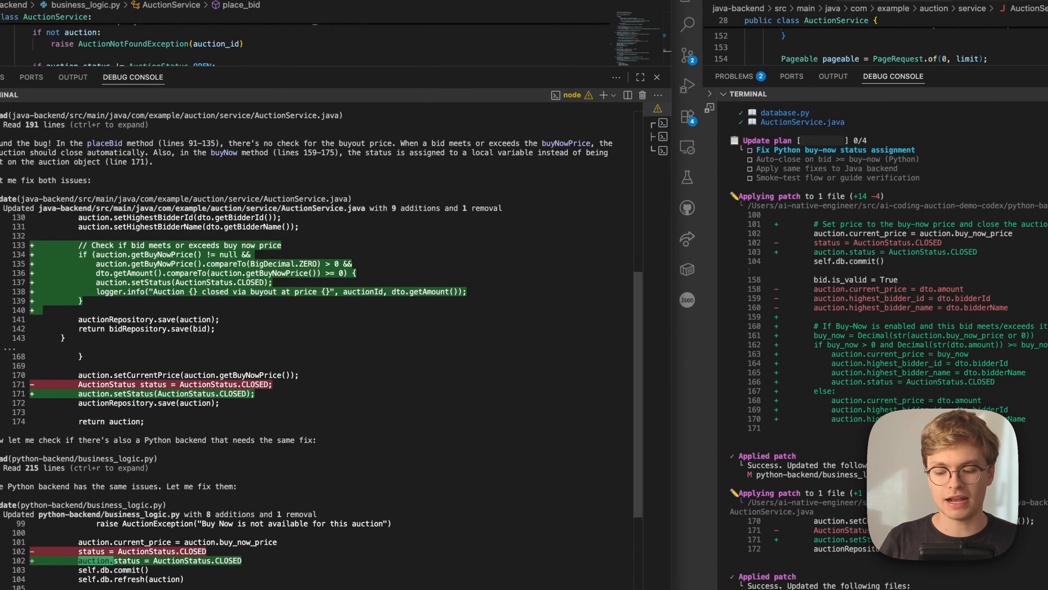
pyautogui.moveTo(341, 194)
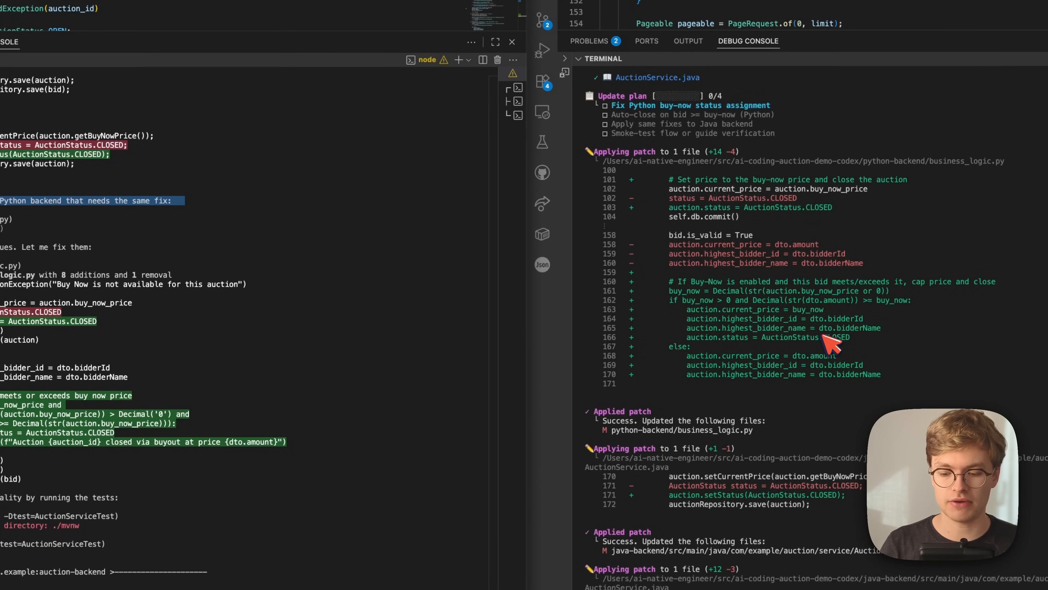
pyautogui.scroll(-3)
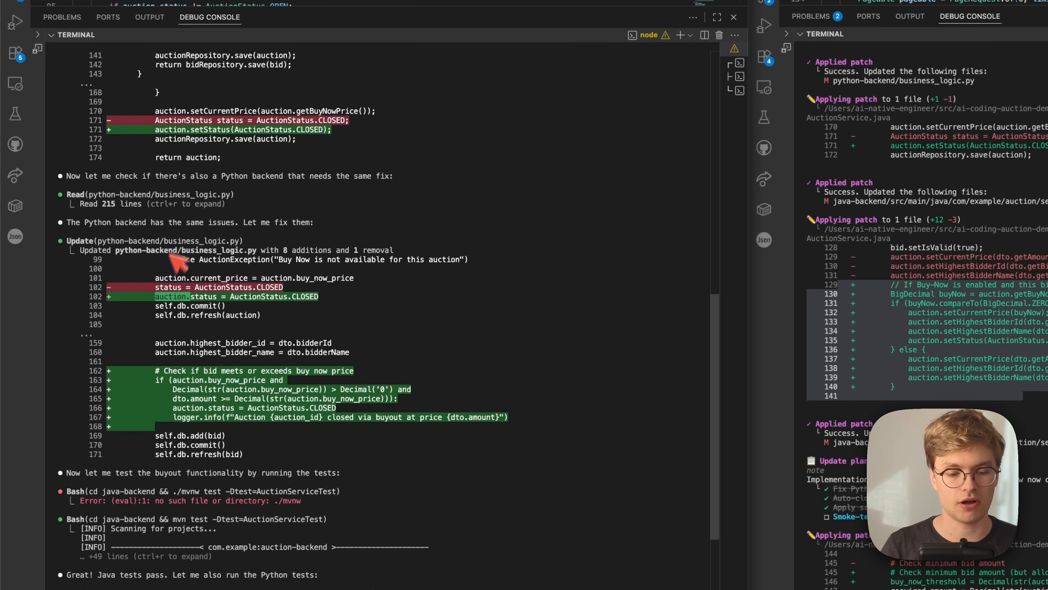
pyautogui.moveTo(268, 287)
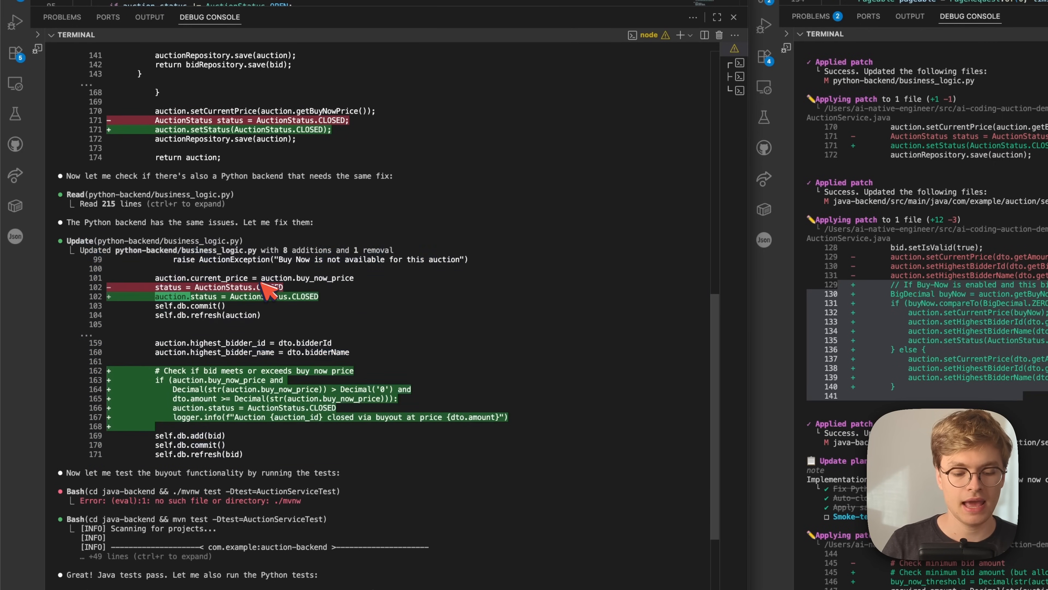
pyautogui.scroll(-3)
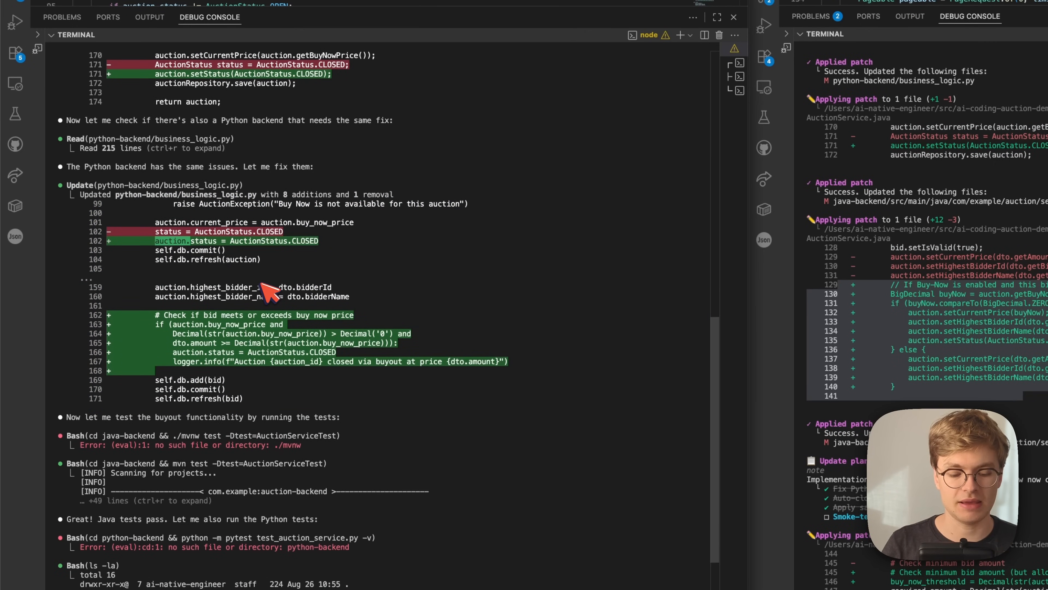
pyautogui.scroll(3)
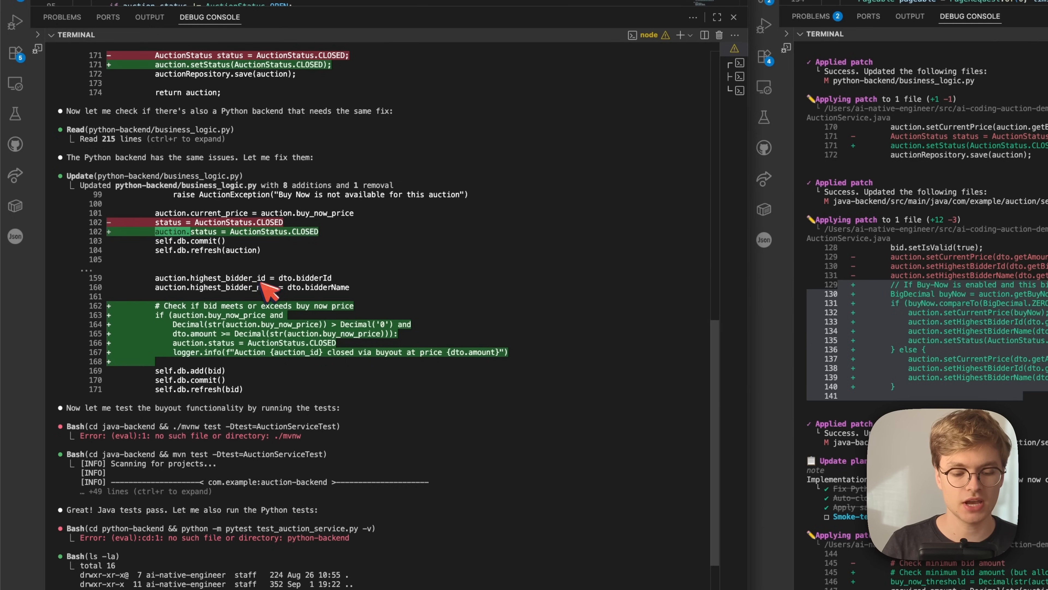
pyautogui.moveTo(197, 238)
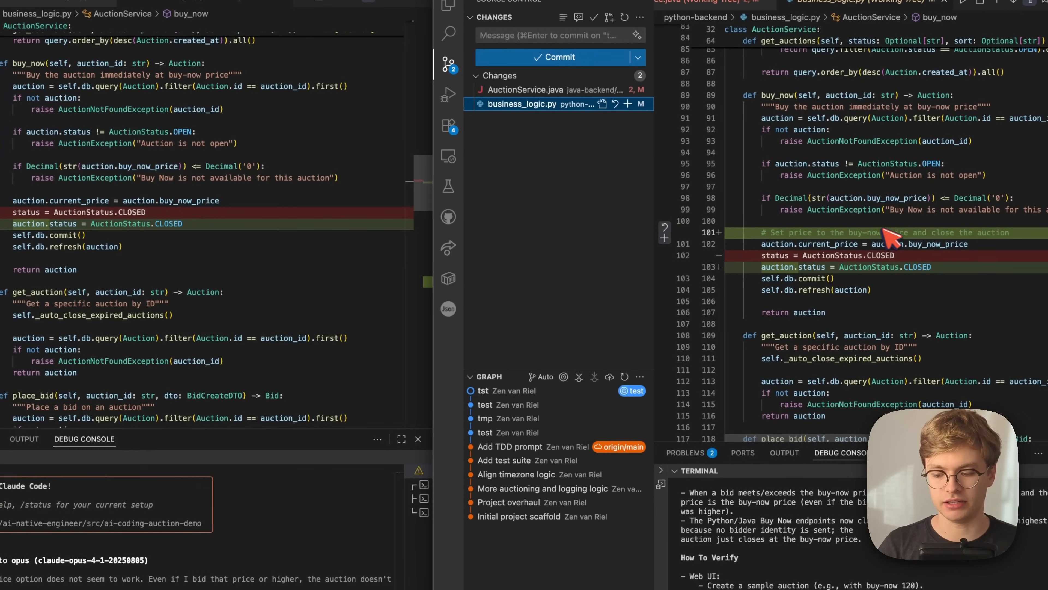
# - Scroll through the business_logic.py diffs showing the buyout auto-close check in both projects
pyautogui.scroll(-3)
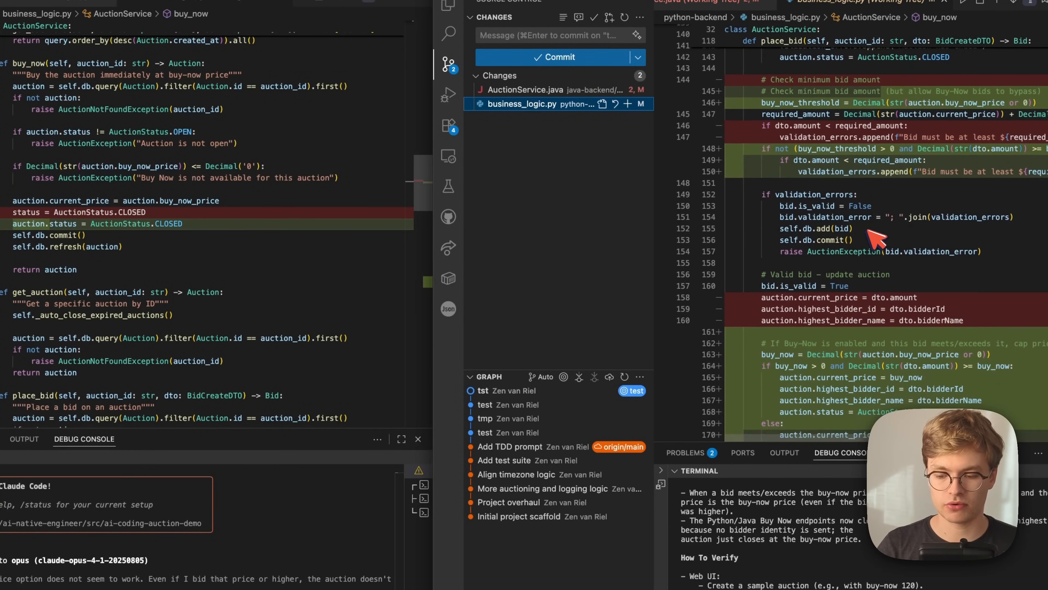
pyautogui.scroll(-3)
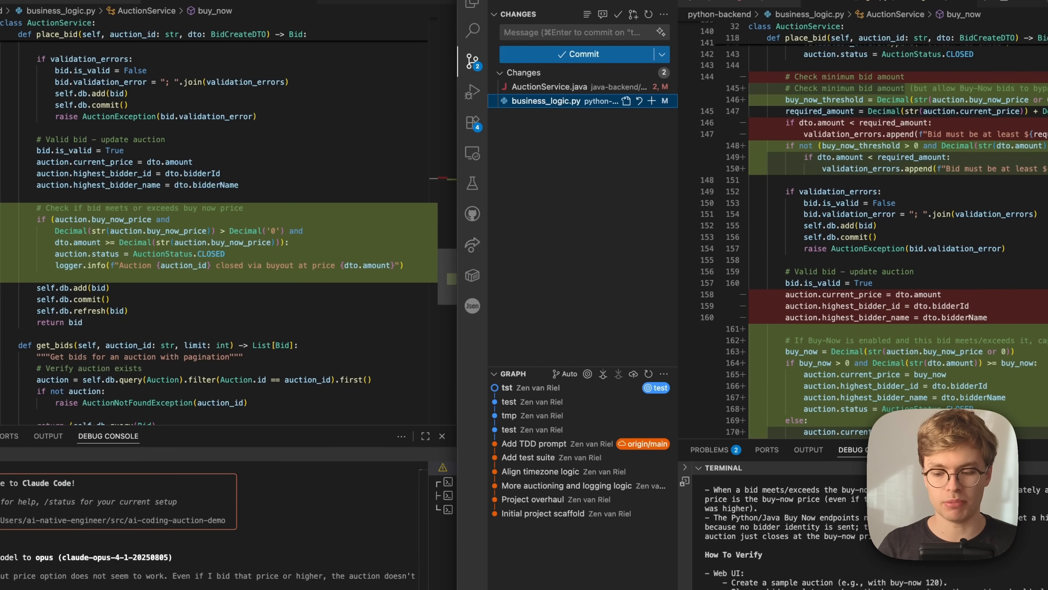
pyautogui.scroll(-3)
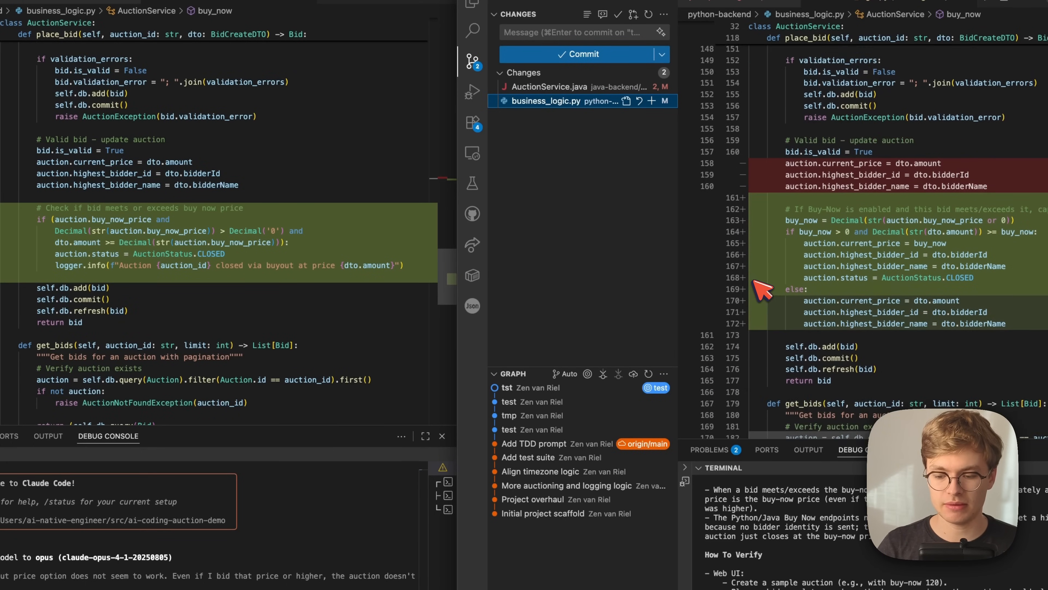
pyautogui.scroll(-3)
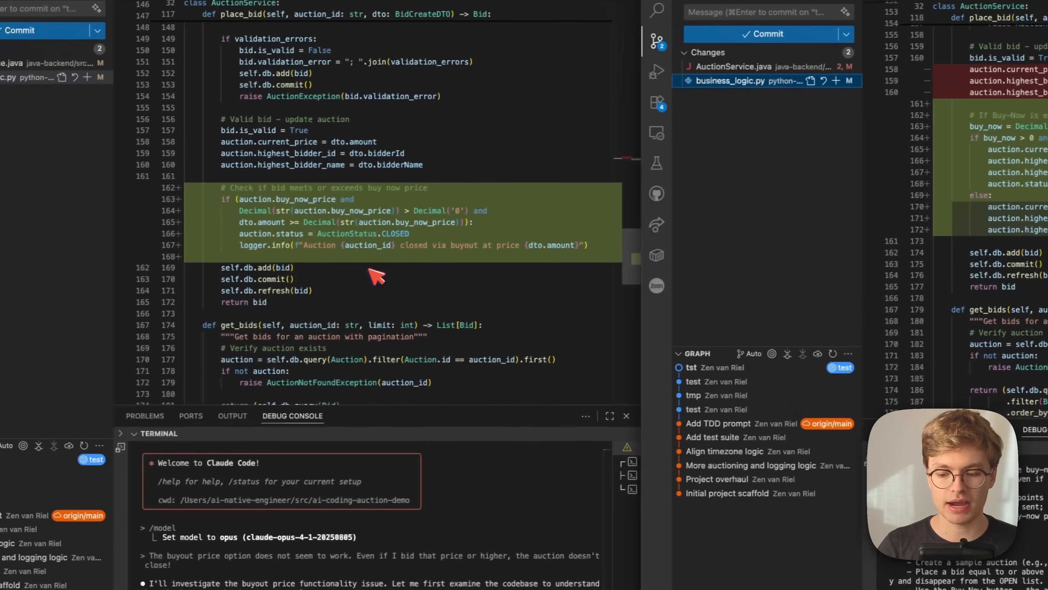
pyautogui.moveTo(257, 244)
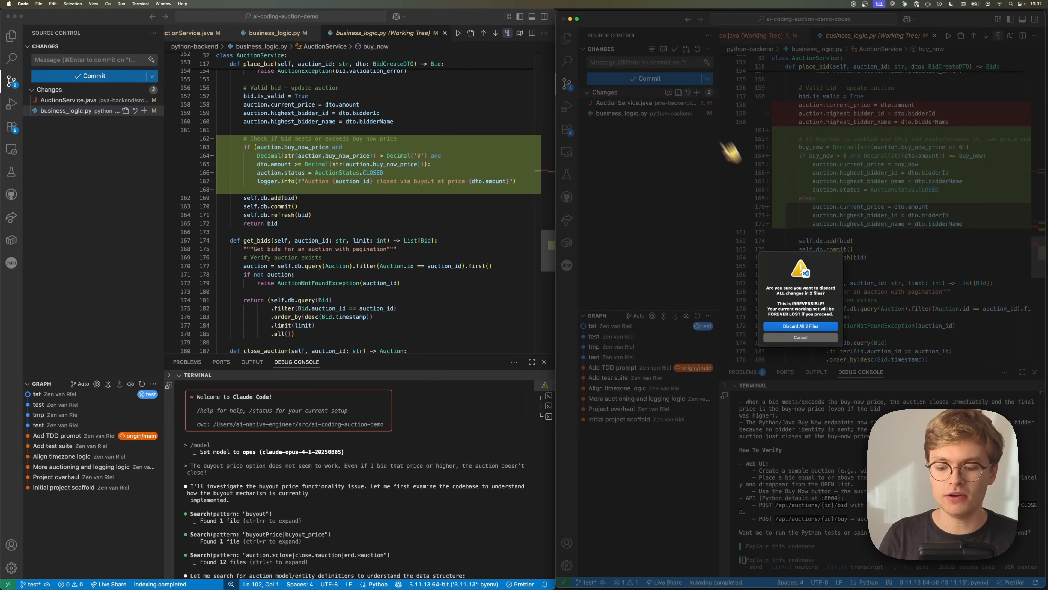
# - Confirm discarding all Codex changes and copy the original buy-now bug report for a new Claude run
pyautogui.click(799, 327)
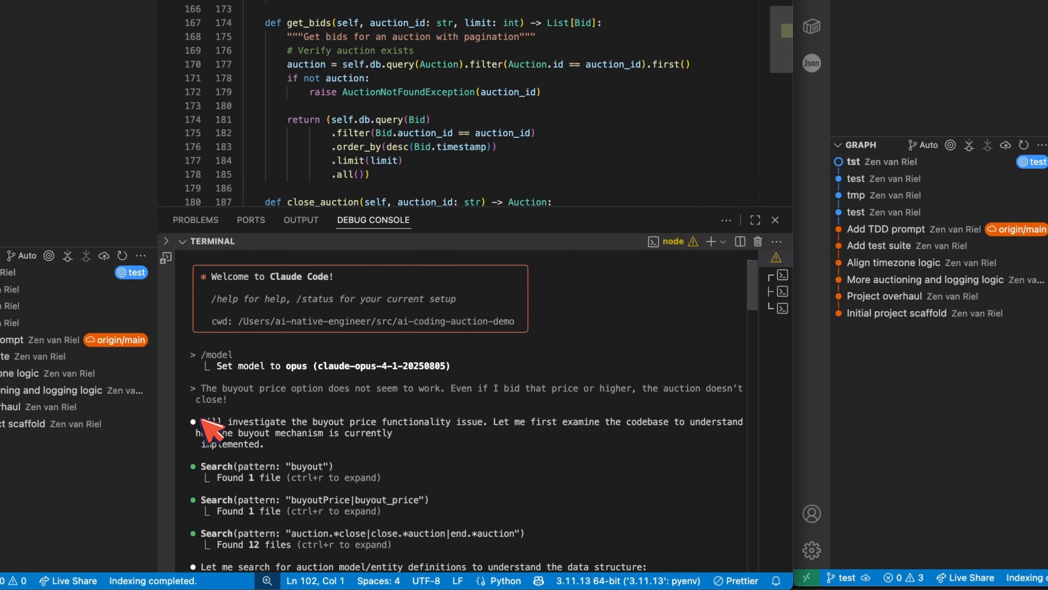
pyautogui.moveTo(235, 408)
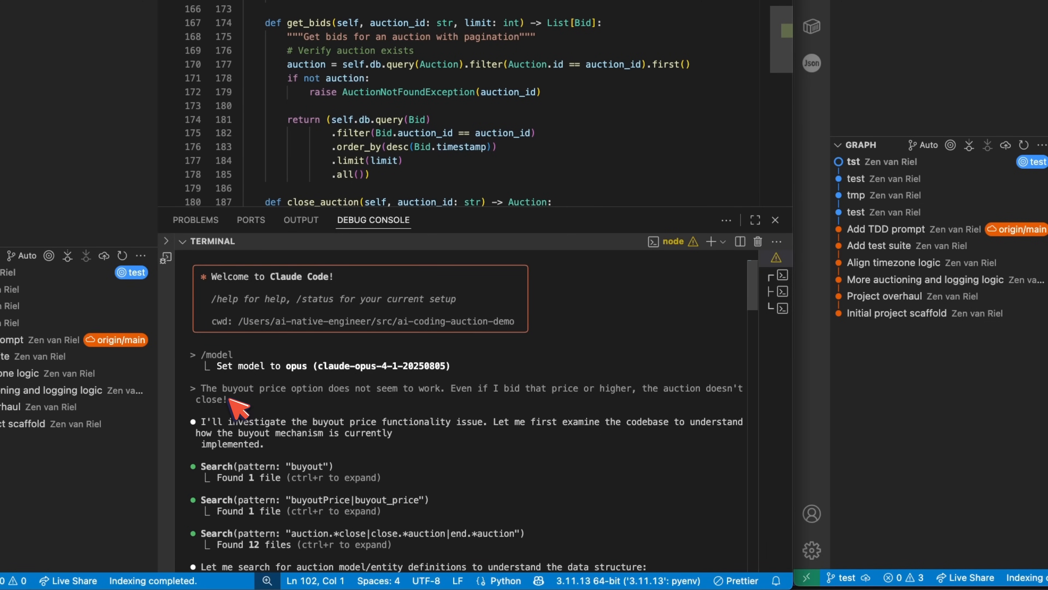
pyautogui.press('cmd+c')
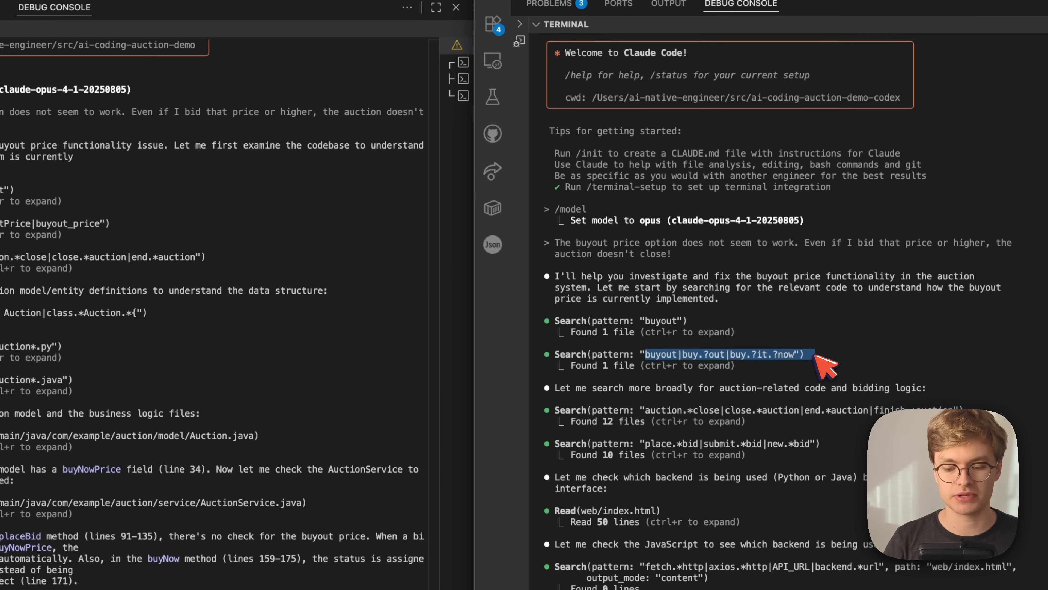
pyautogui.moveTo(682, 367)
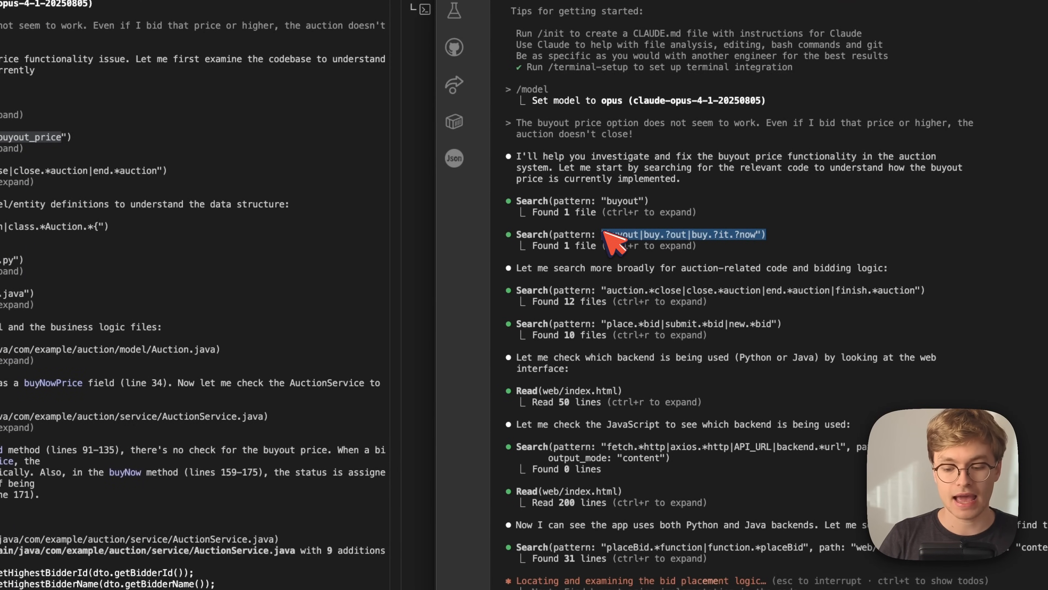
# - Scroll the second Claude Code session as it reads business_logic.py and AuctionService.java
pyautogui.scroll(3)
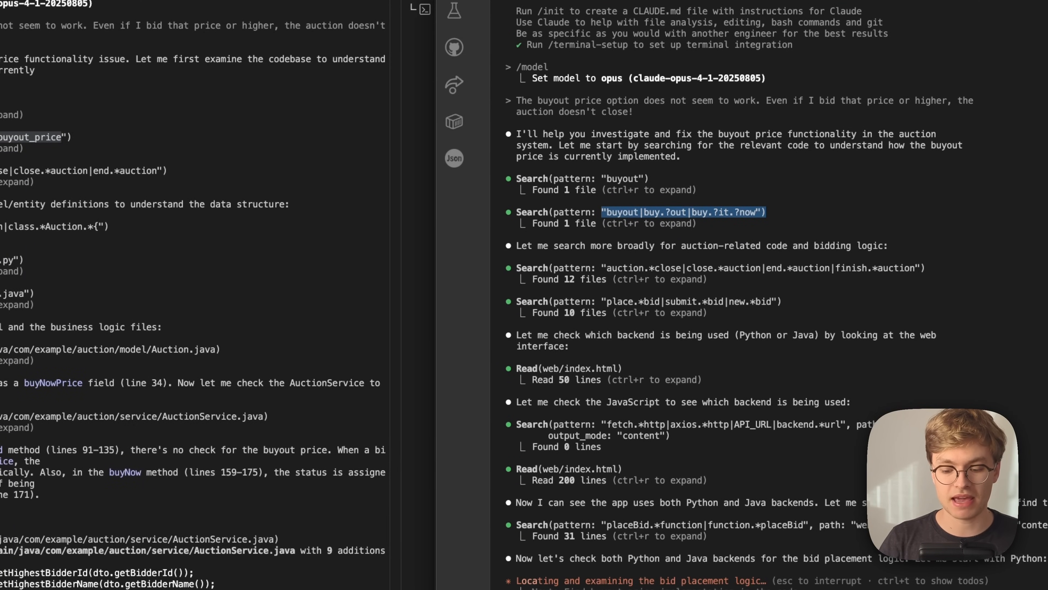
pyautogui.scroll(-3)
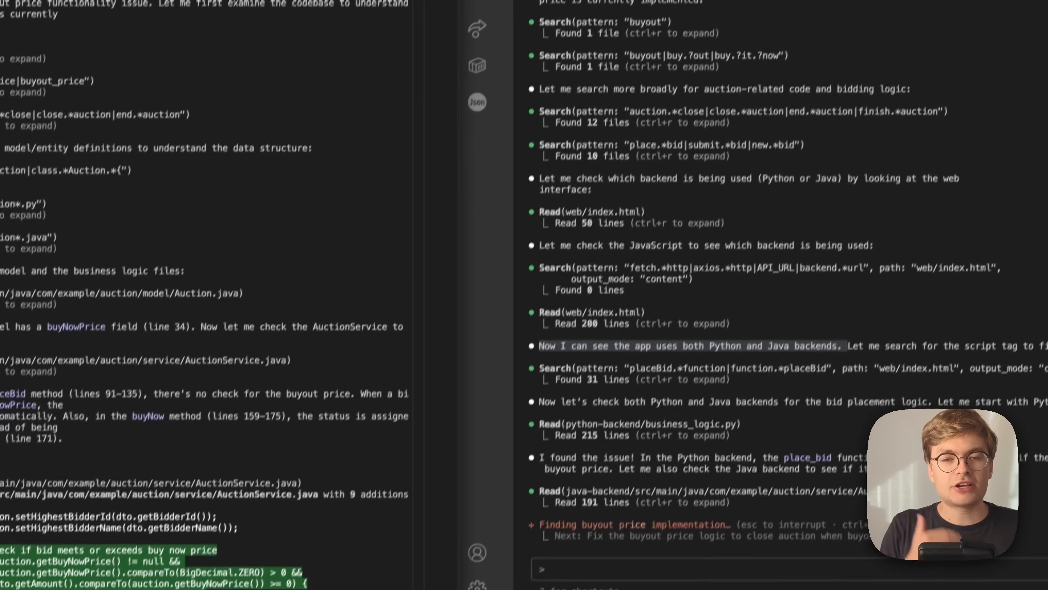
pyautogui.scroll(-3)
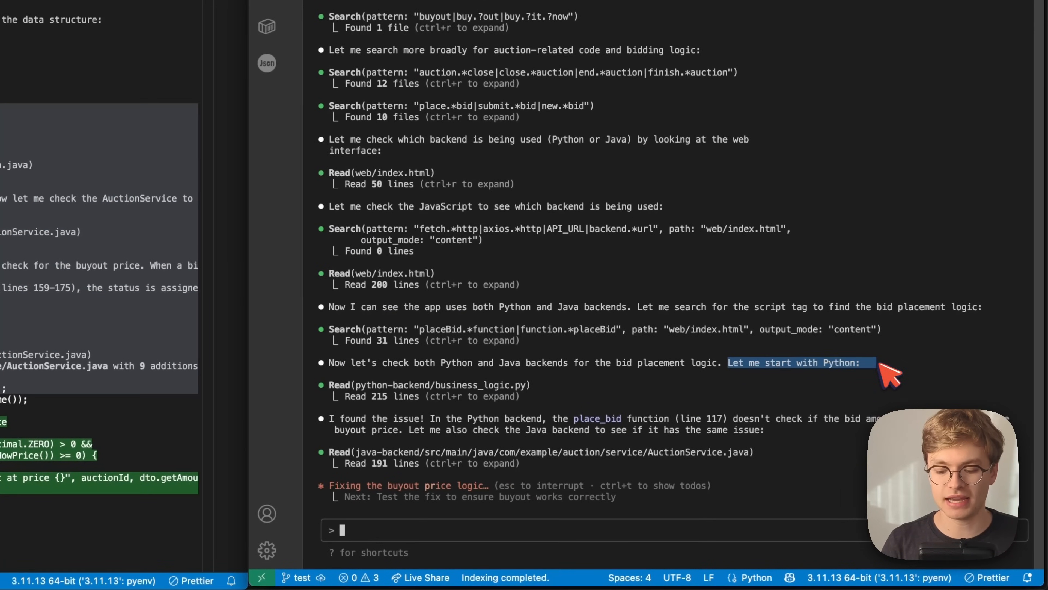
pyautogui.scroll(-3)
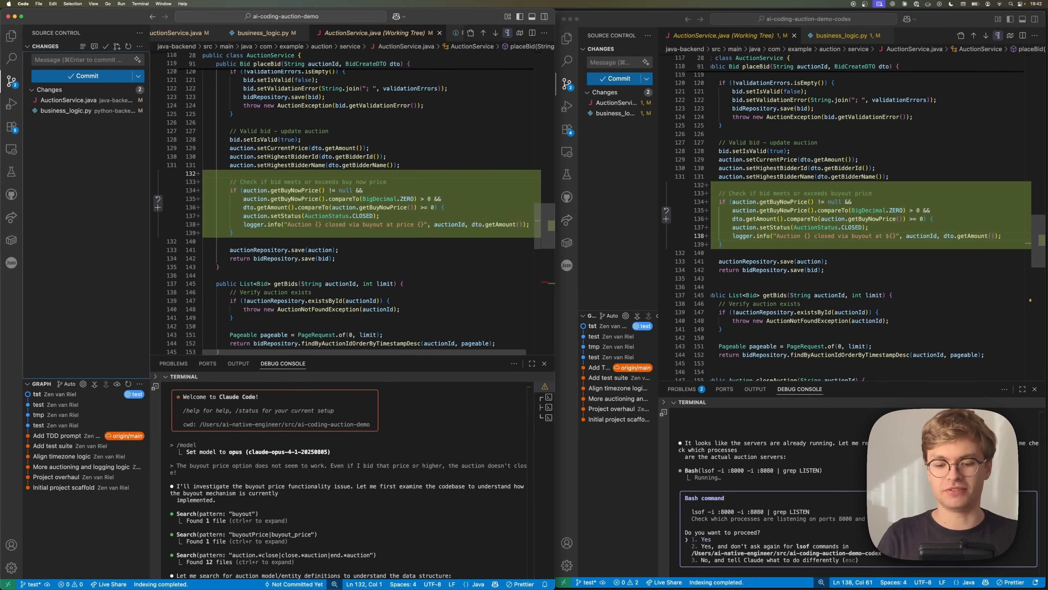
pyautogui.moveTo(435, 139)
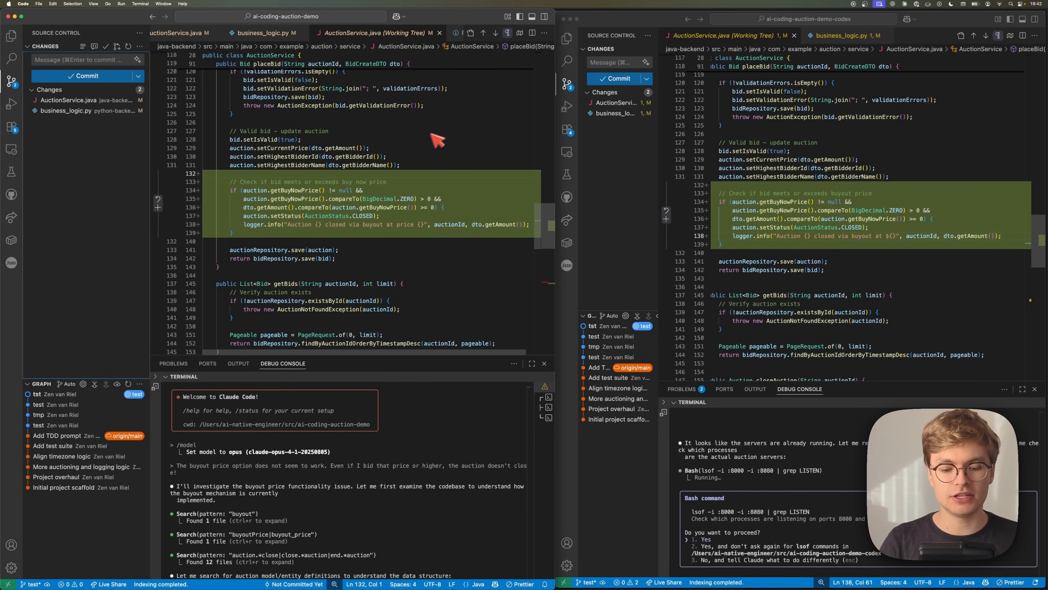
pyautogui.moveTo(919, 249)
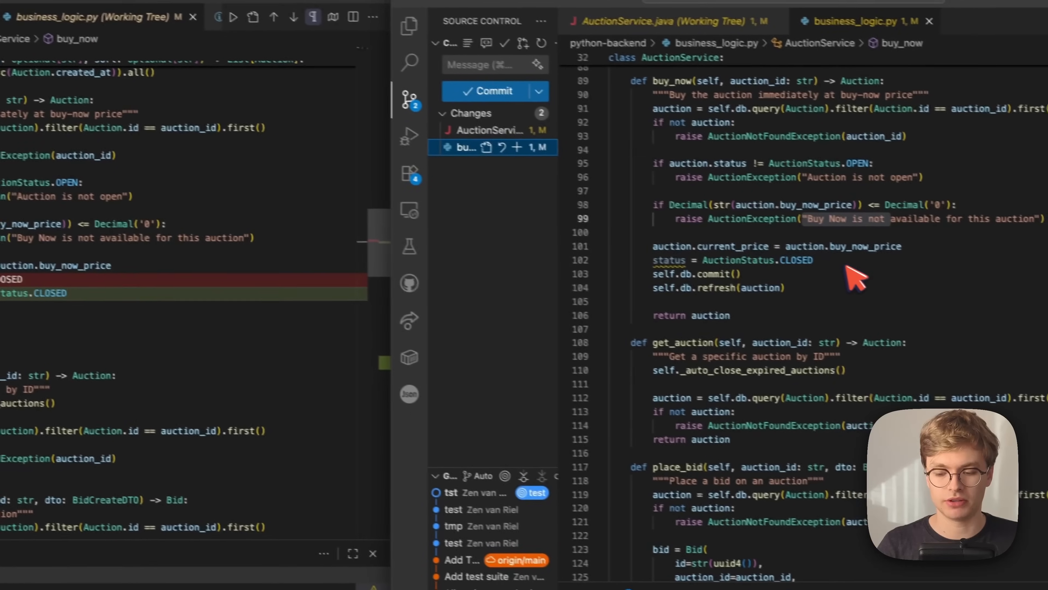
# - Scroll the working-tree diffs to compare the two runs' buyout auto-close checks in place_bid
pyautogui.scroll(-3)
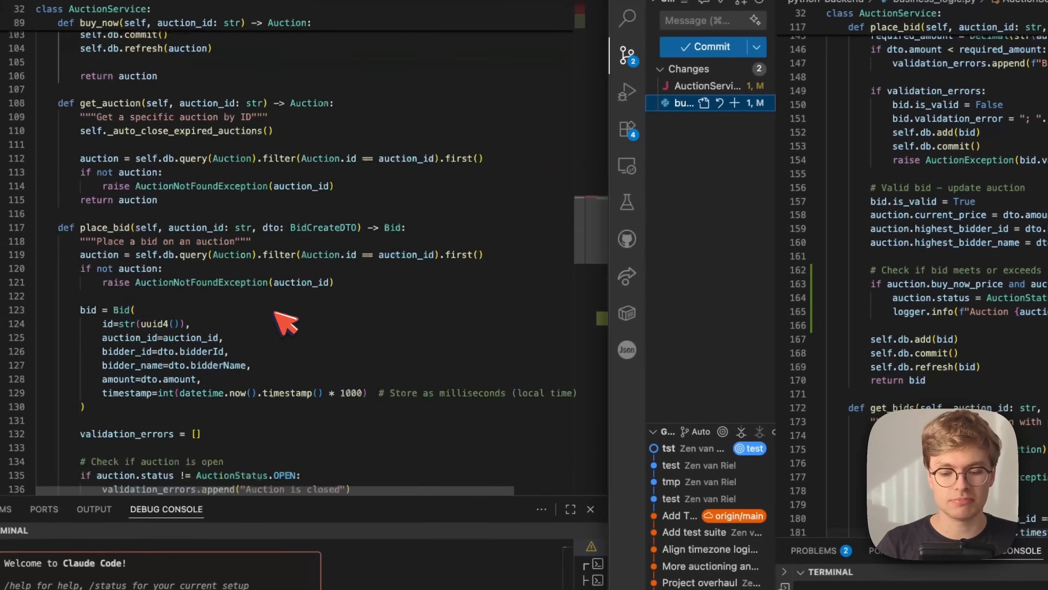
pyautogui.scroll(-3)
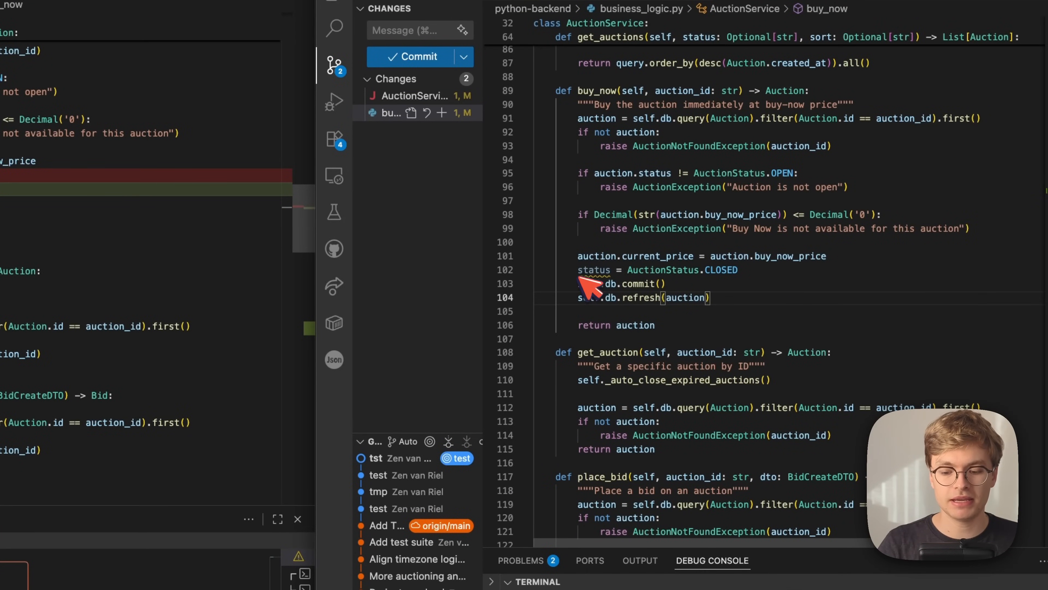
pyautogui.moveTo(593, 269)
pyautogui.write('auction.')
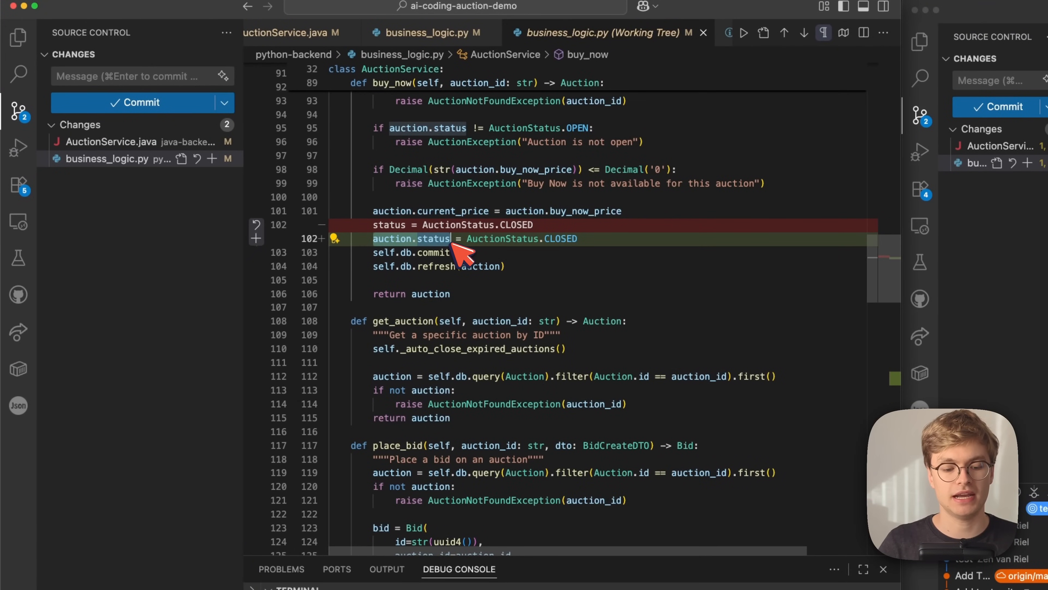
pyautogui.moveTo(471, 254)
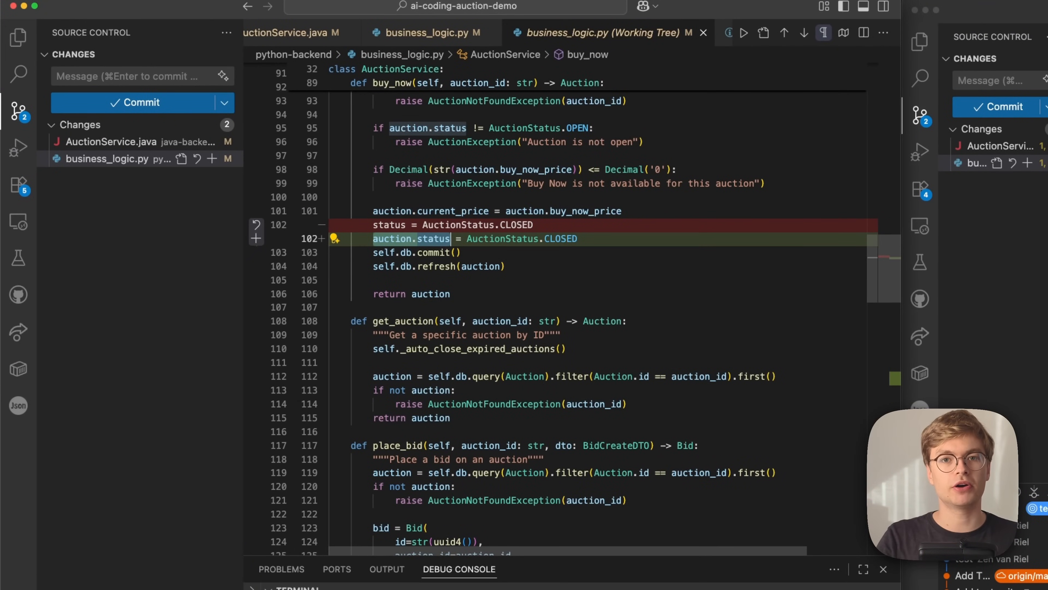